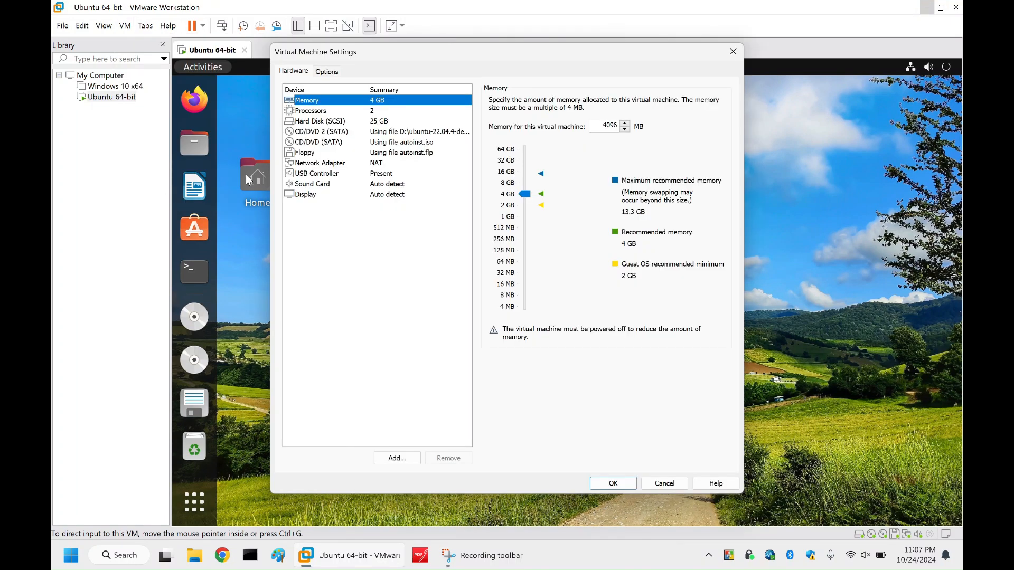
Set the Ubuntu VM's Shared Folders option to Always enabled.
{"action": "left_click", "coordinate": [327, 71]}
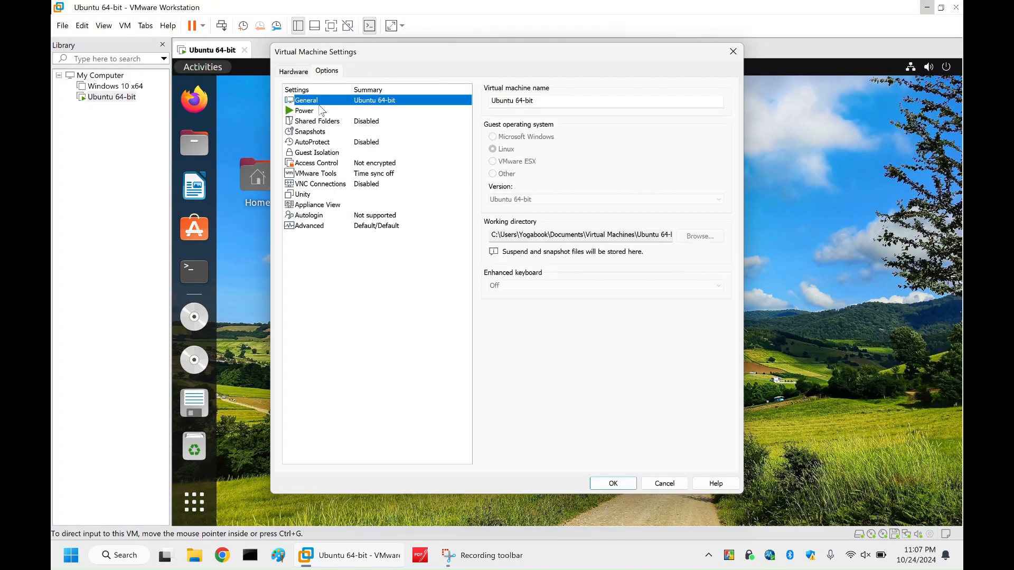
{"action": "left_click", "coordinate": [315, 121]}
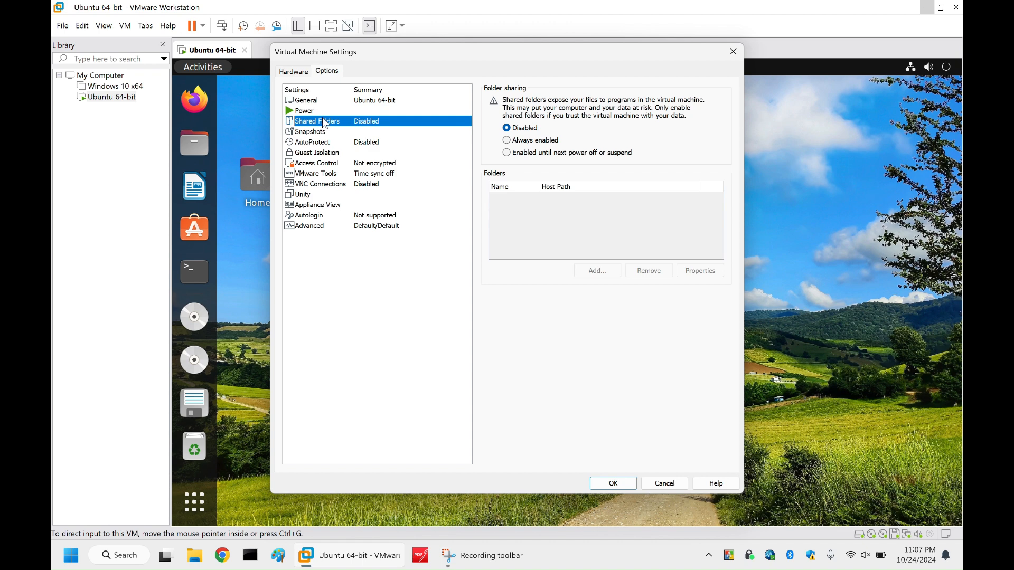
{"action": "left_click", "coordinate": [507, 140]}
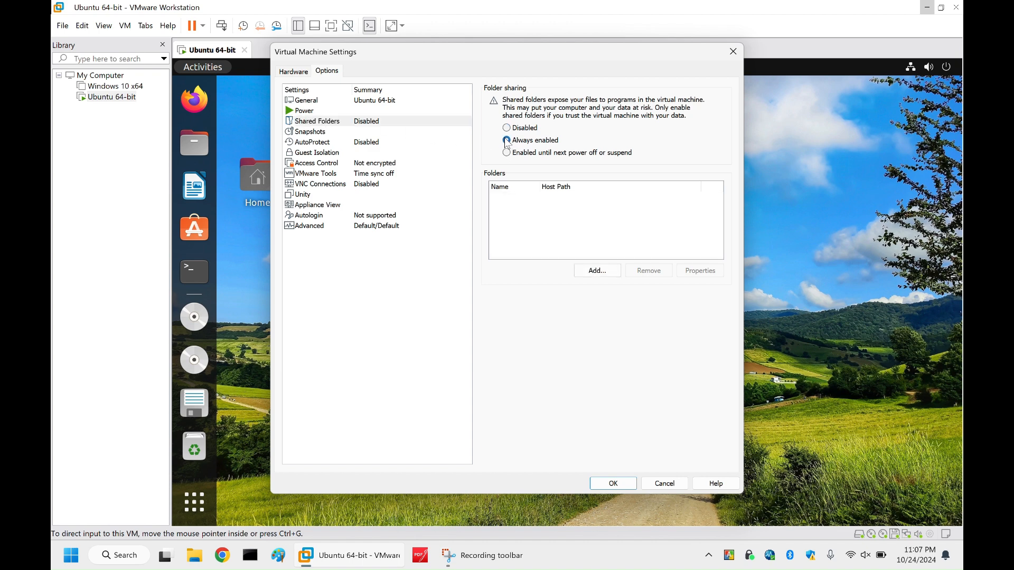
Add a shared folder by creating a new folder named Temp on the host Desktop.
{"action": "left_click", "coordinate": [596, 271]}
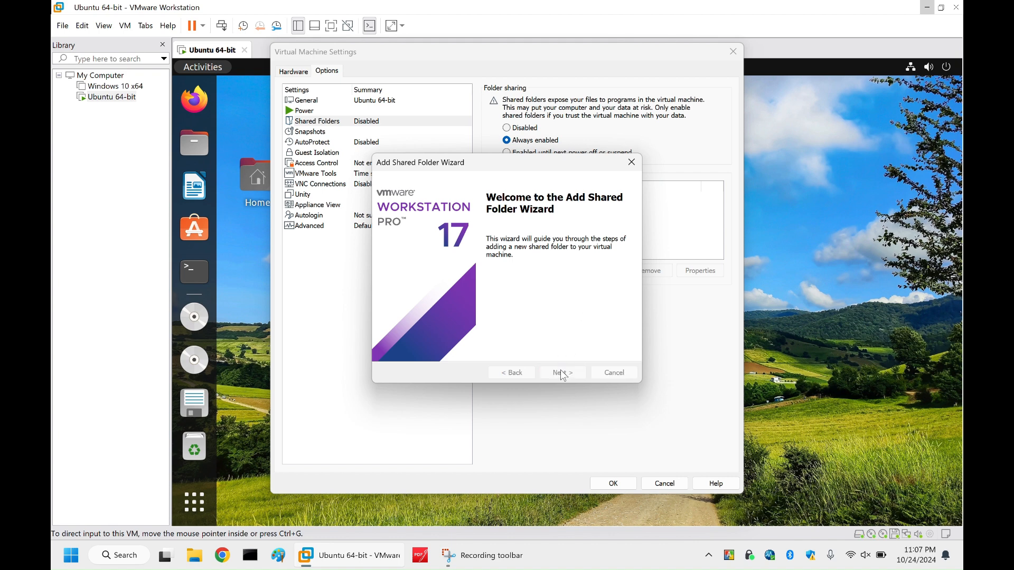
{"action": "left_click", "coordinate": [561, 373]}
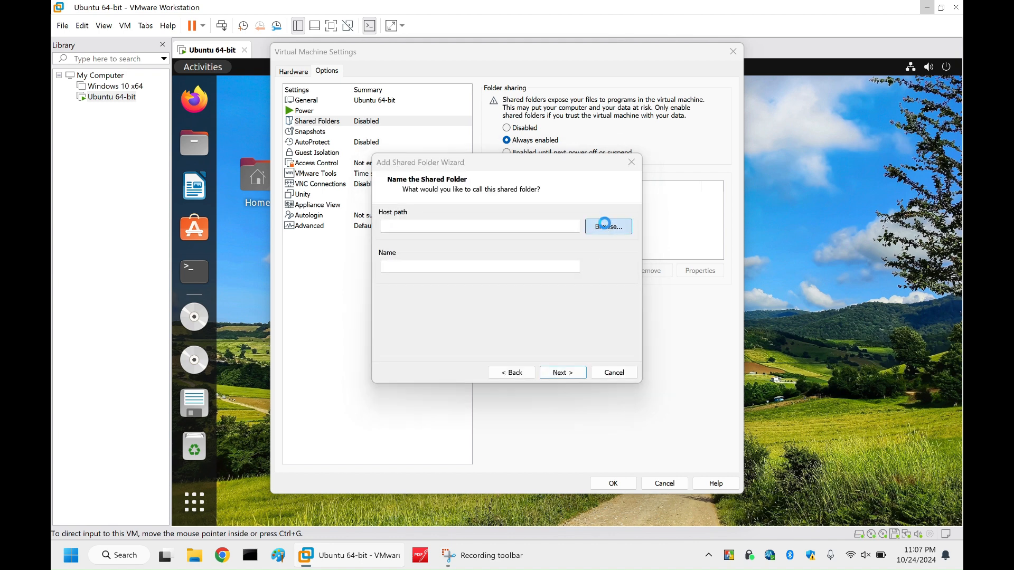
{"action": "left_click", "coordinate": [606, 226]}
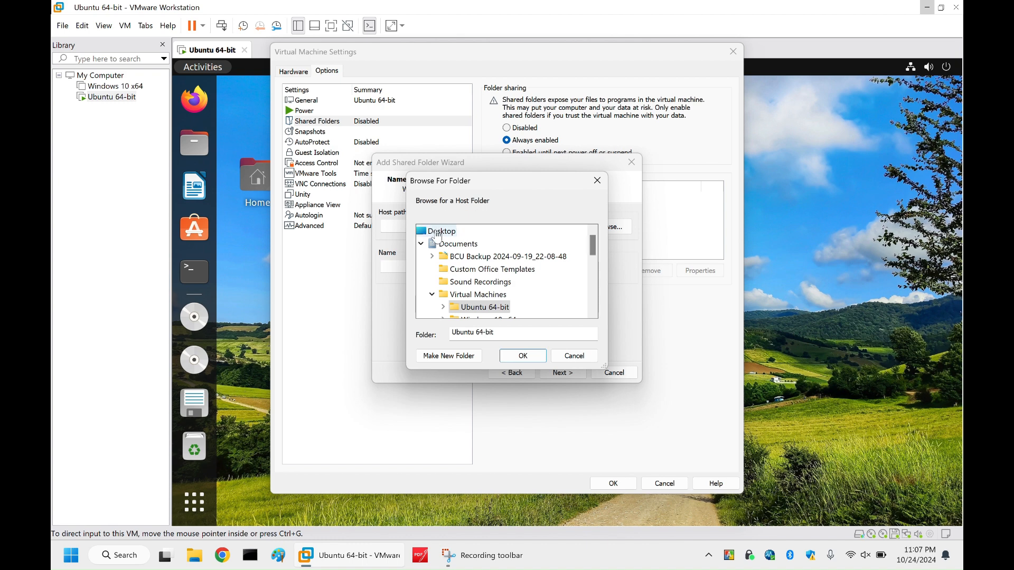
{"action": "left_click", "coordinate": [442, 232]}
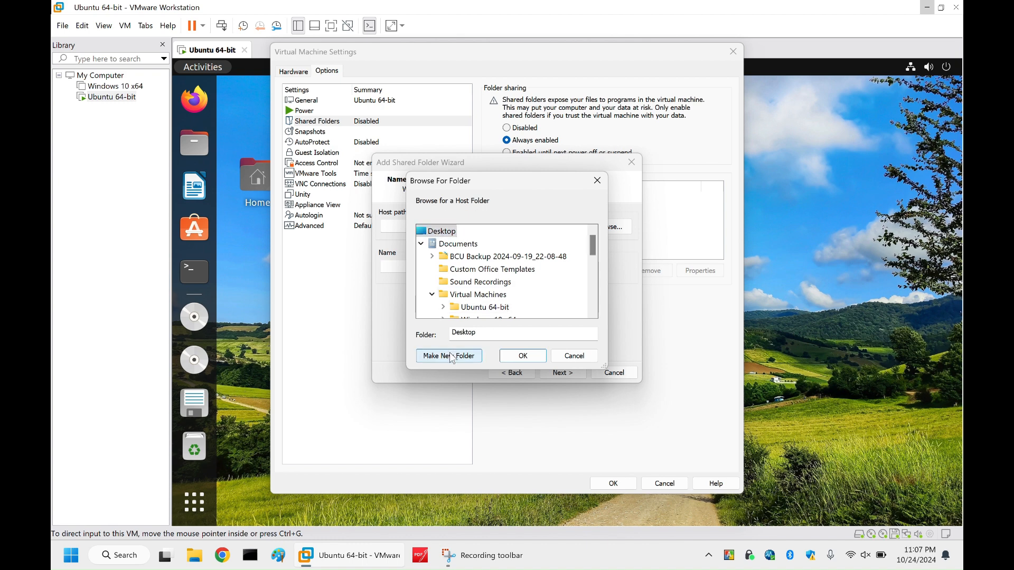
{"action": "left_click", "coordinate": [448, 356]}
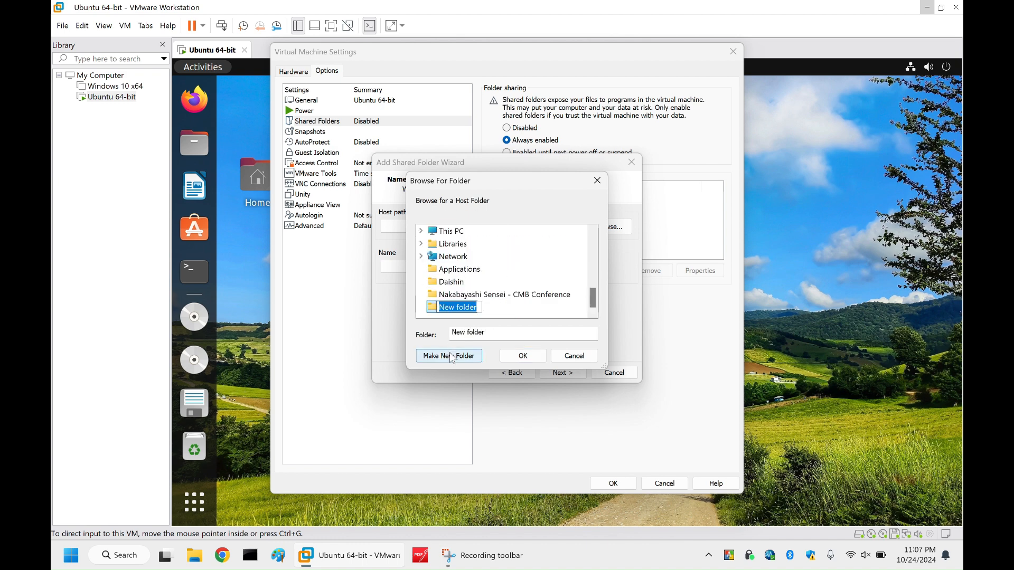
{"action": "type", "text": "Temp"}
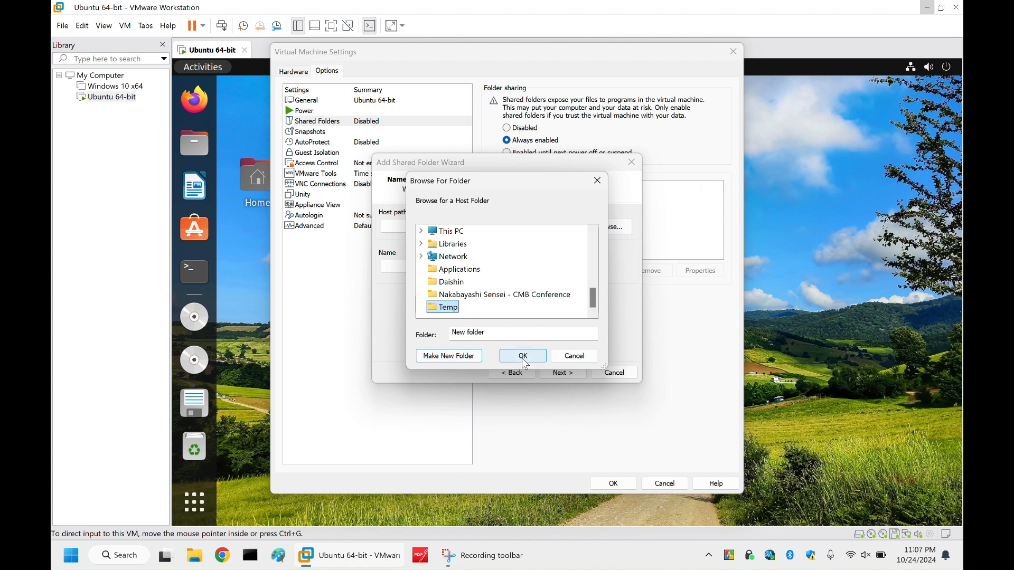
{"action": "left_click", "coordinate": [522, 356]}
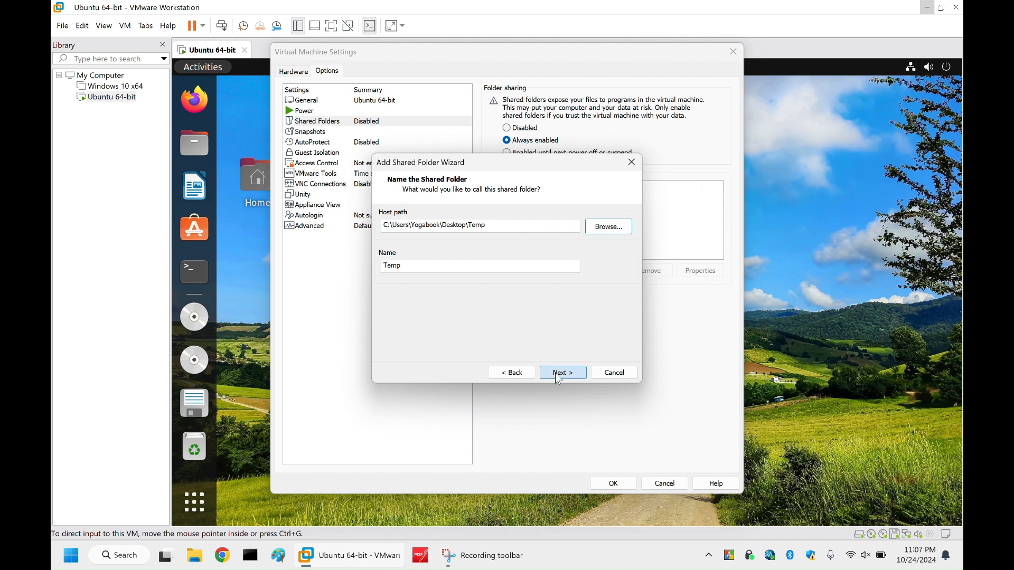
Finish the wizard with the Temp share, save the VM settings and launch Terminal in Ubuntu.
{"action": "left_click", "coordinate": [561, 373]}
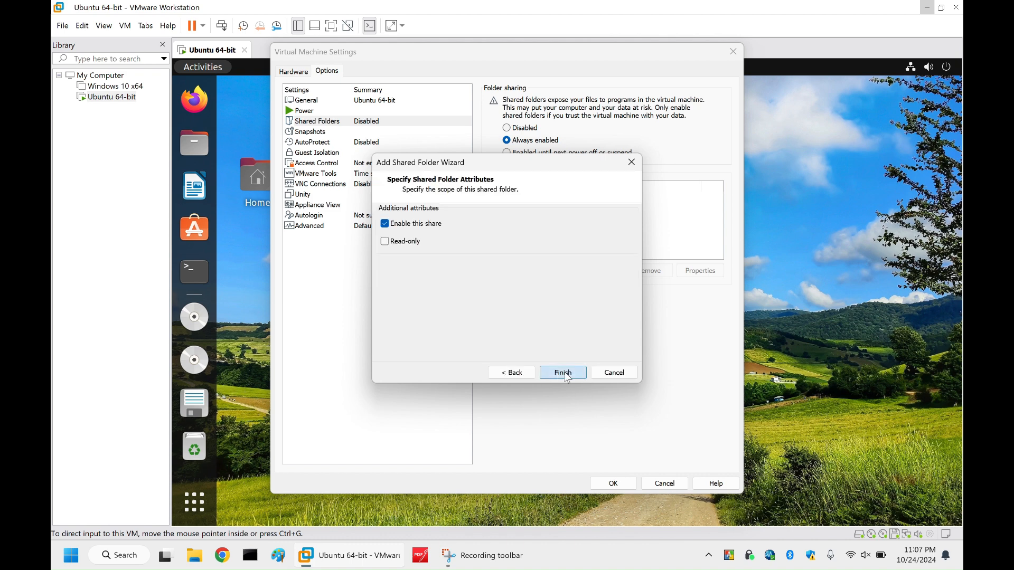
{"action": "left_click", "coordinate": [562, 373]}
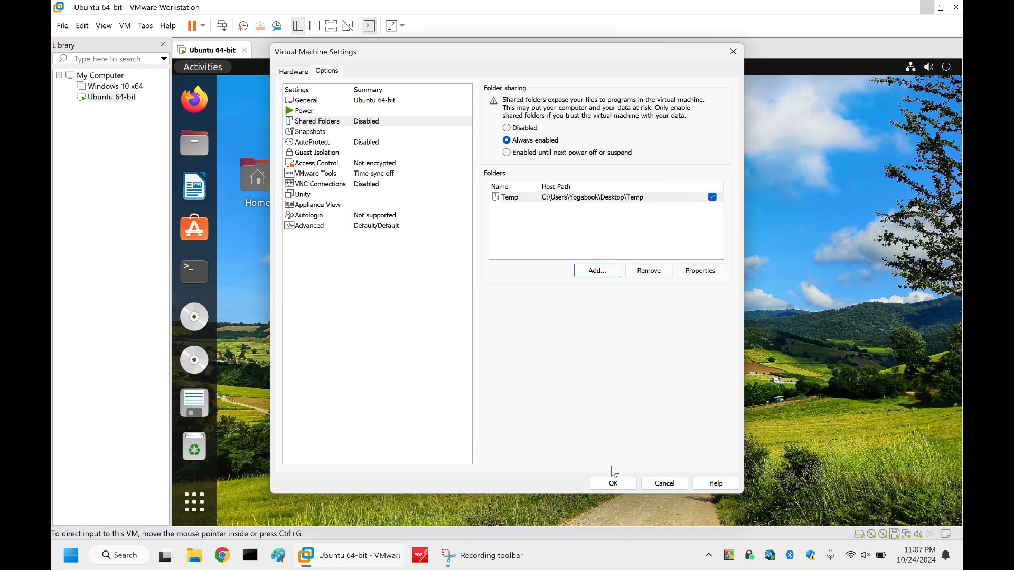
{"action": "left_click", "coordinate": [612, 483]}
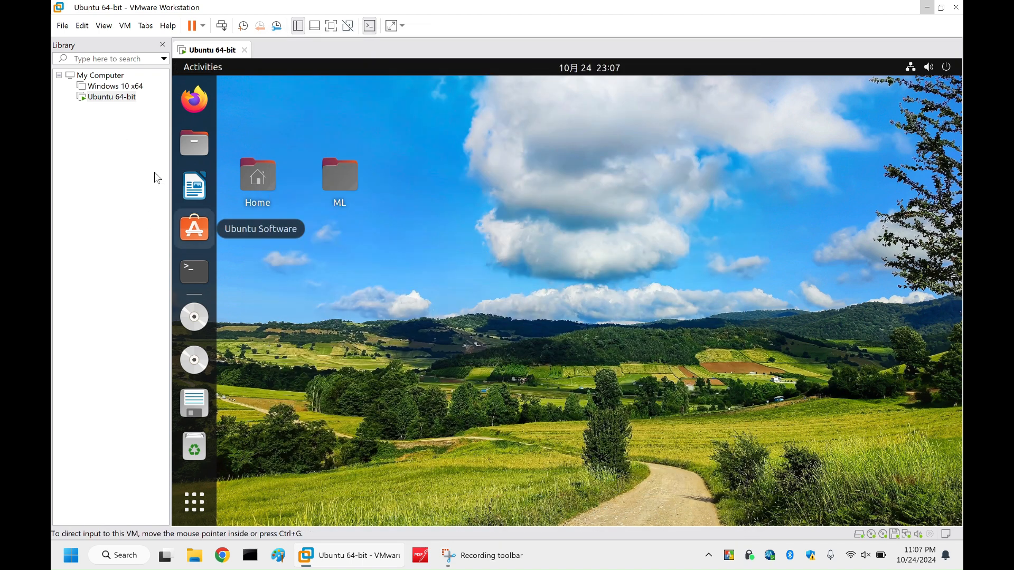
{"action": "left_click", "coordinate": [193, 272]}
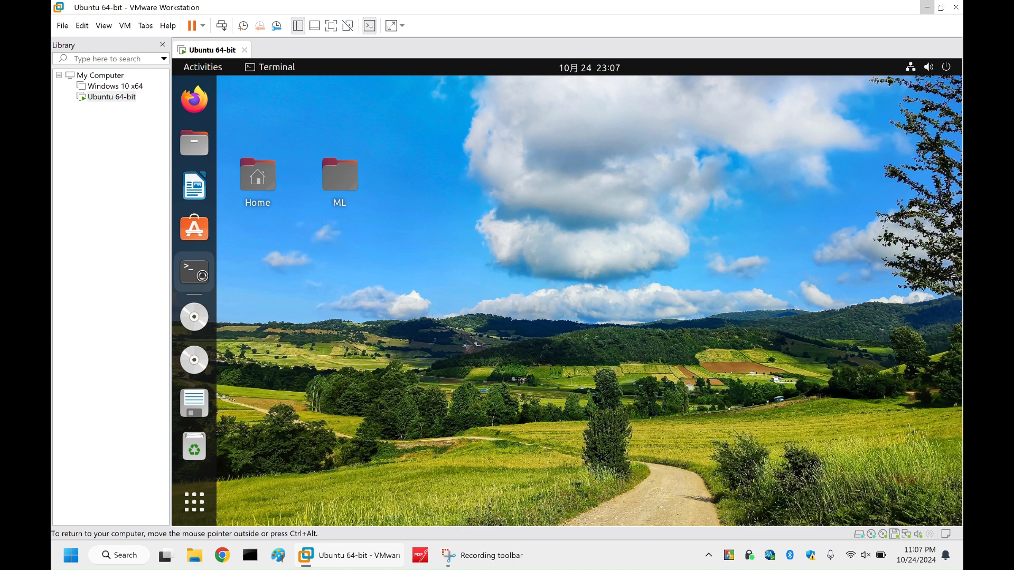
Run vmware-hgfsclient in the terminal to list the shared folder Temp.
{"action": "left_click", "coordinate": [194, 269]}
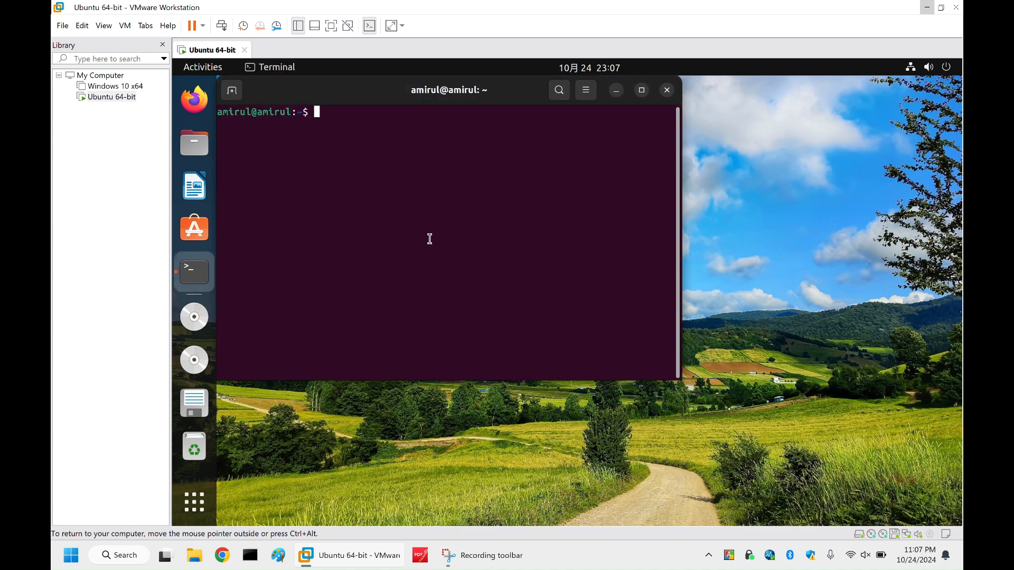
{"action": "type", "text": "vmware"}
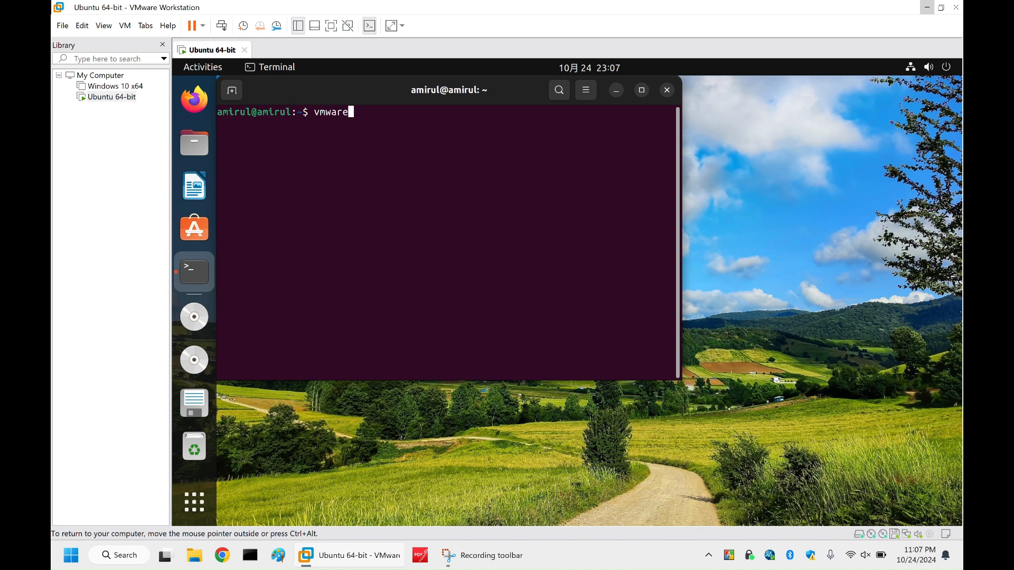
{"action": "type", "text": "-"}
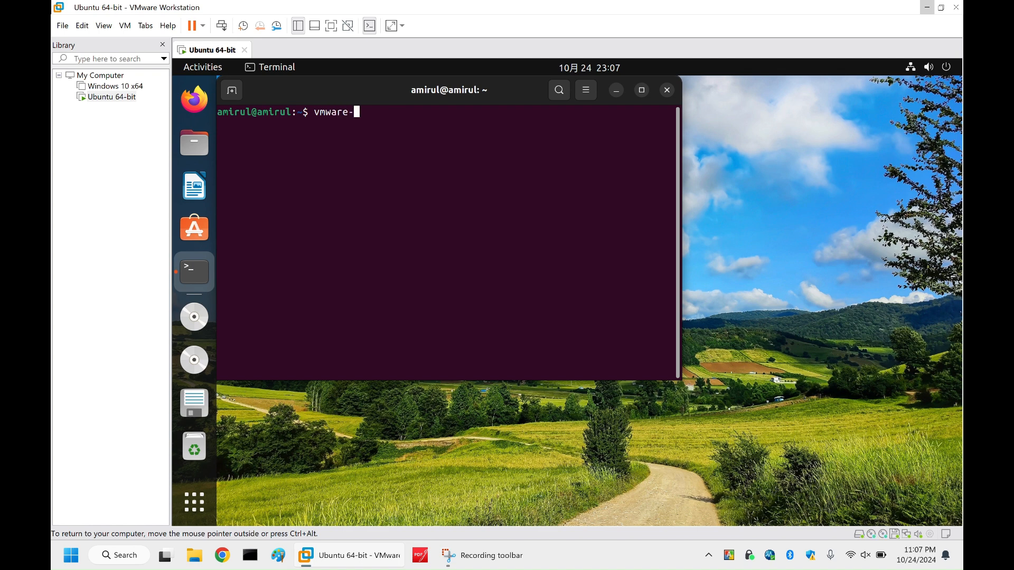
{"action": "type", "text": "h"}
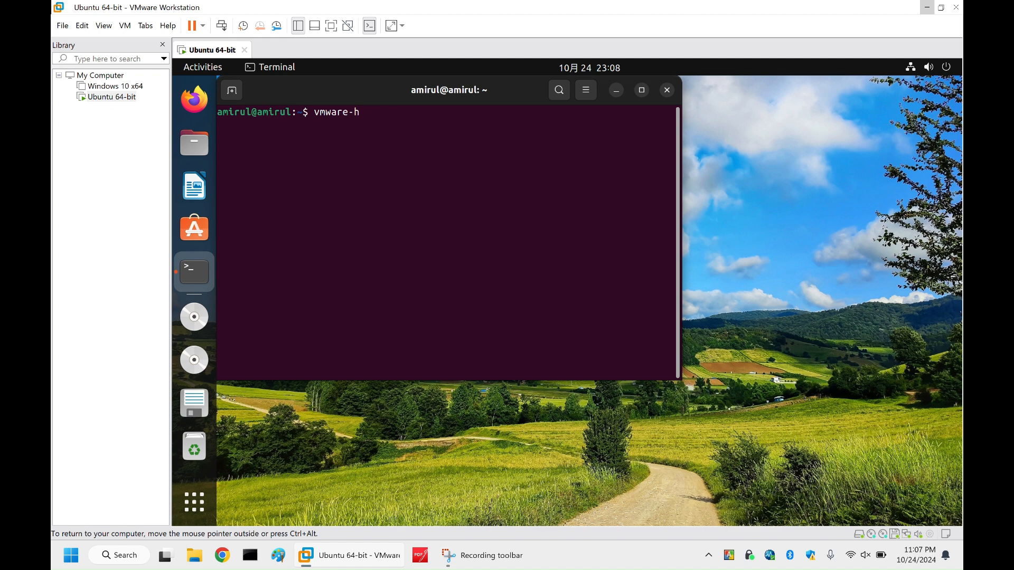
{"action": "type", "text": "g"}
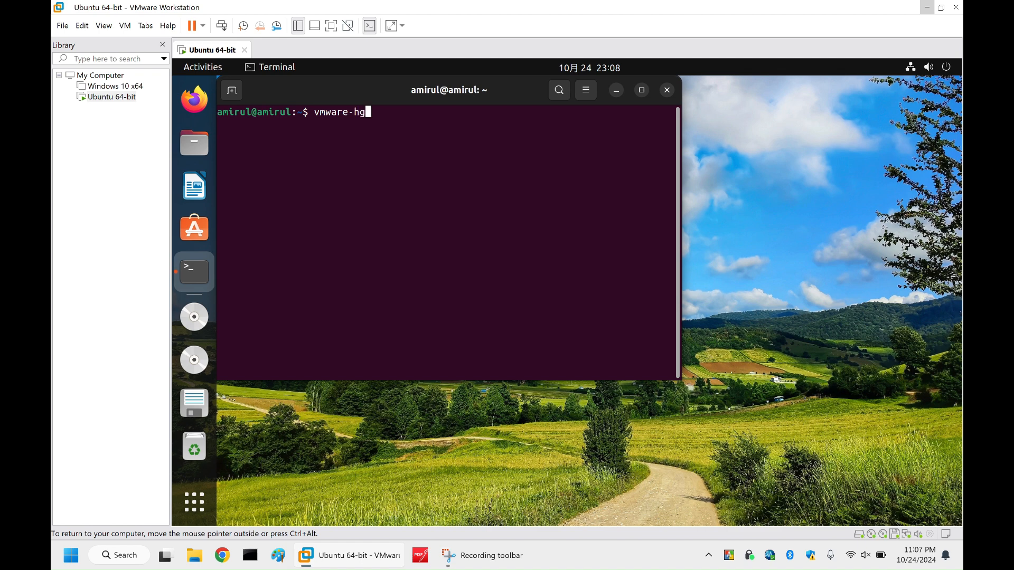
{"action": "type", "text": "fsclient"}
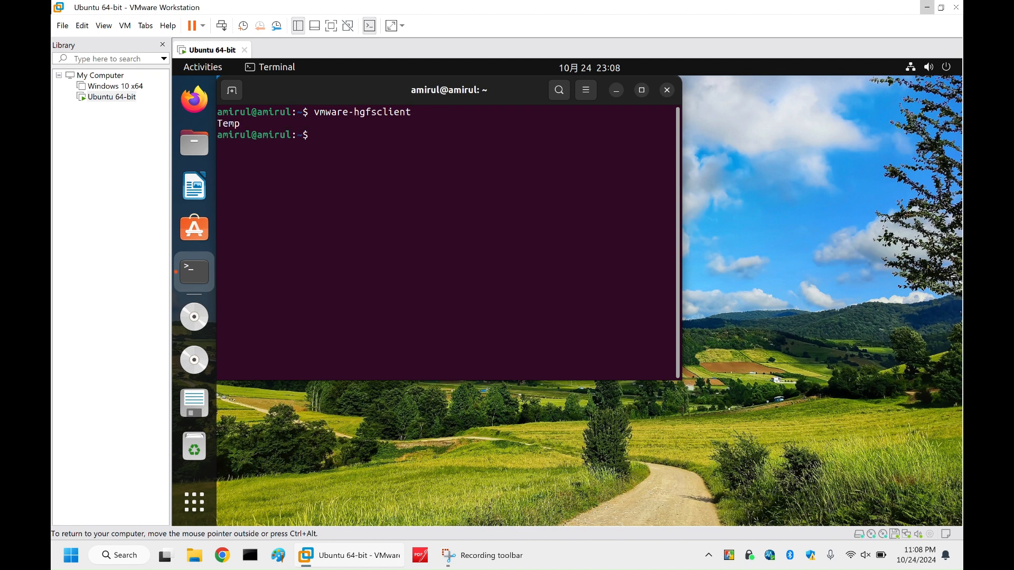
{"action": "type", "text": "s"}
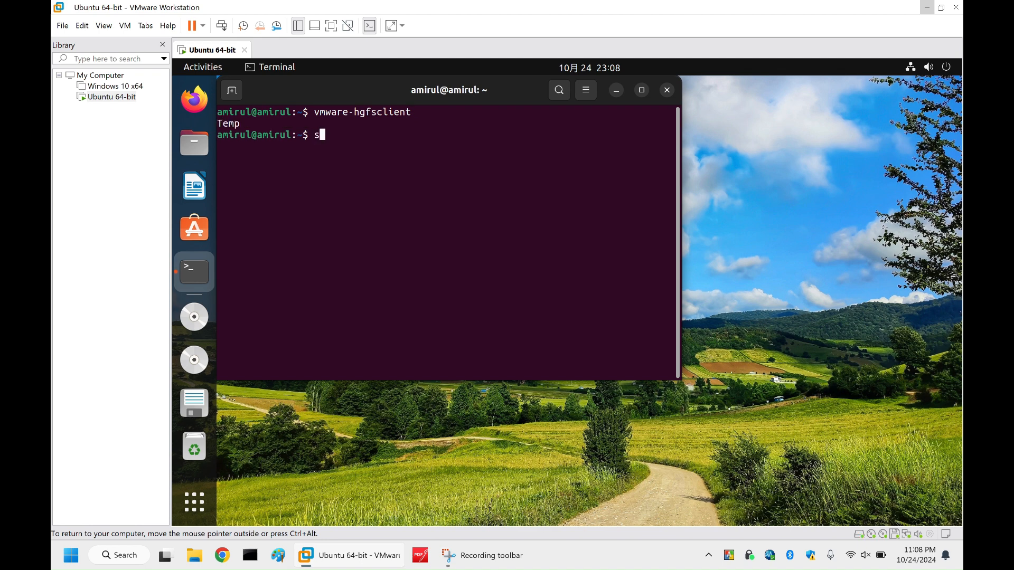
Run sudo mkdir /mnt/hgfs (already exists) and change directory to /etc.
{"action": "type", "text": "udo"}
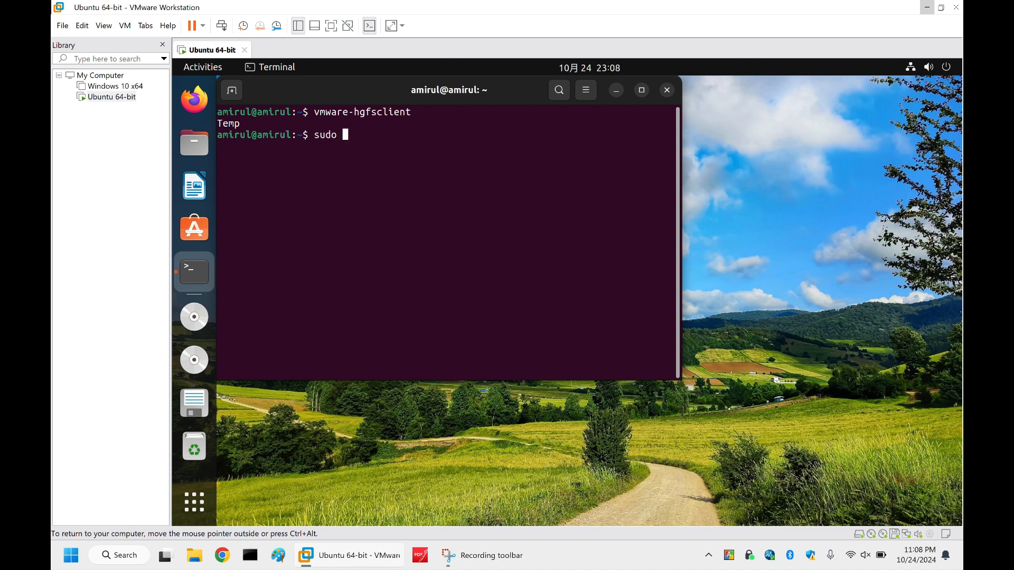
{"action": "type", "text": "mkdir"}
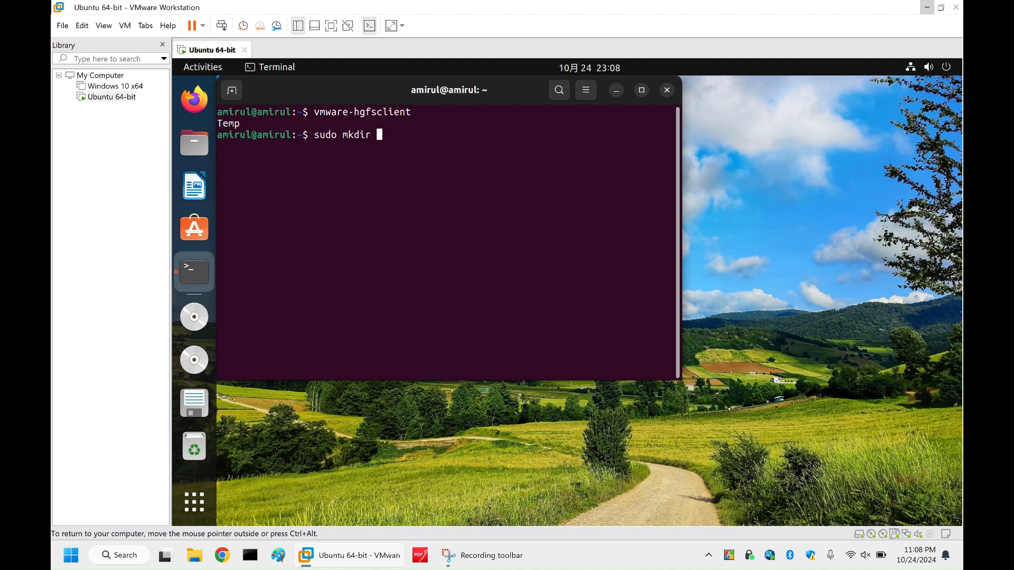
{"action": "type", "text": "/m"}
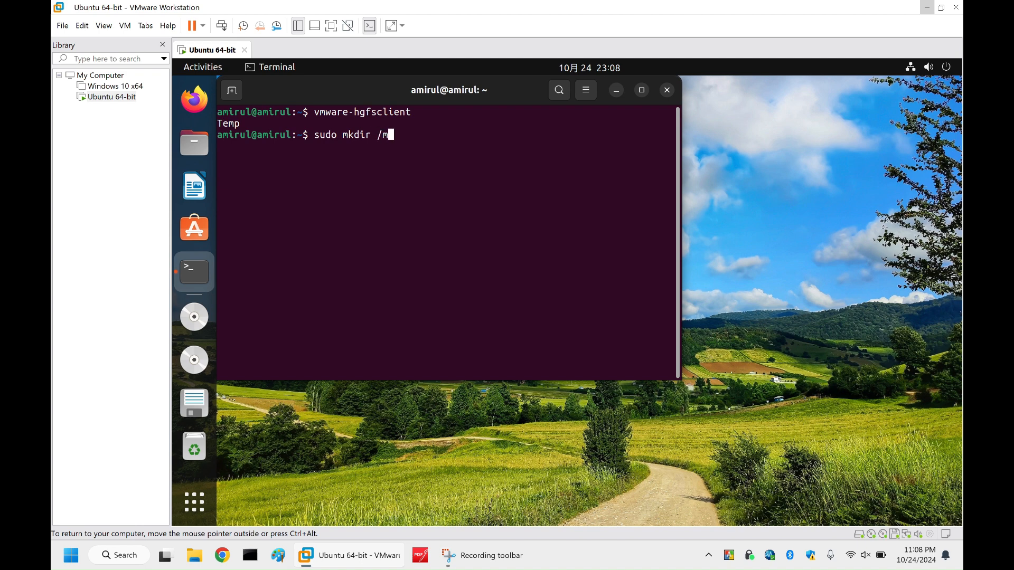
{"action": "type", "text": "nt/"}
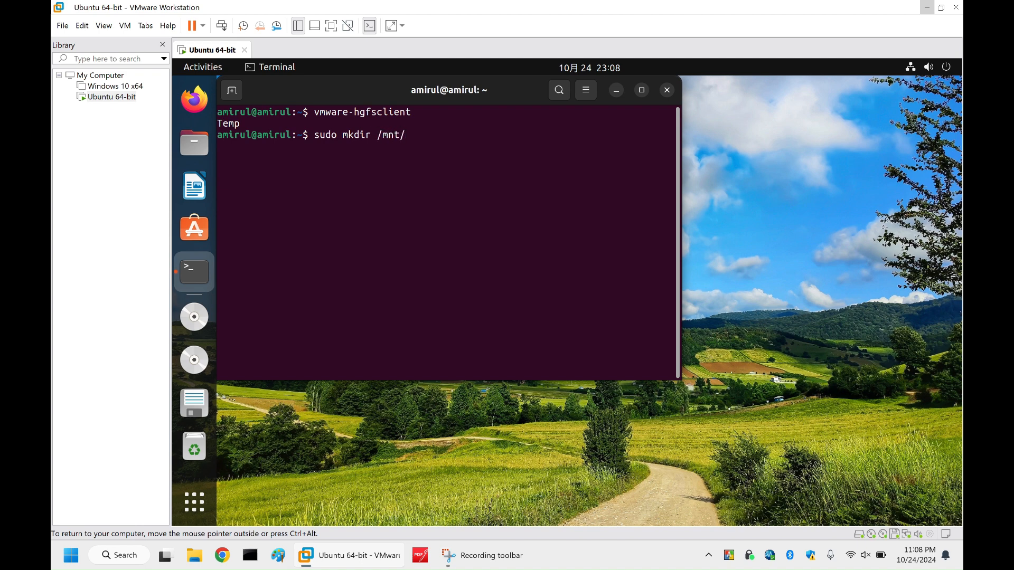
{"action": "type", "text": "hgfs"}
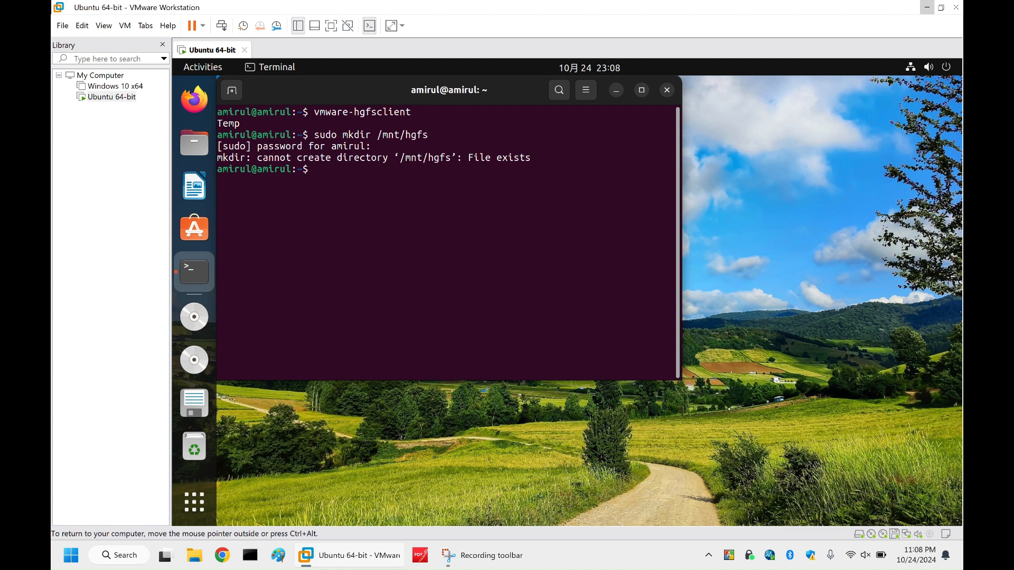
{"action": "type", "text": "cd /etc"}
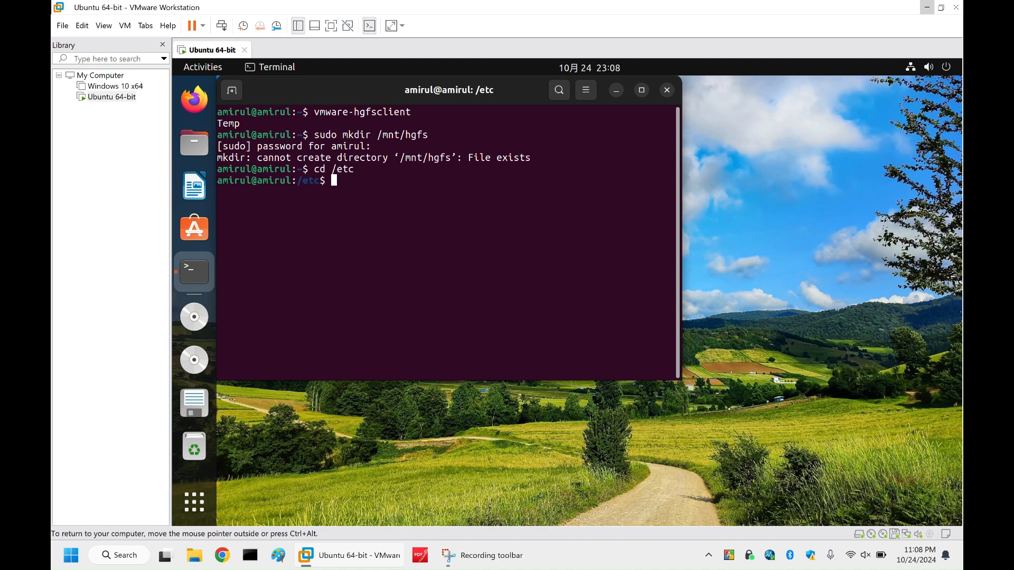
Open /etc/fstab in gedit via sudo and place the cursor after the floppy entry.
{"action": "type", "text": "sudo"}
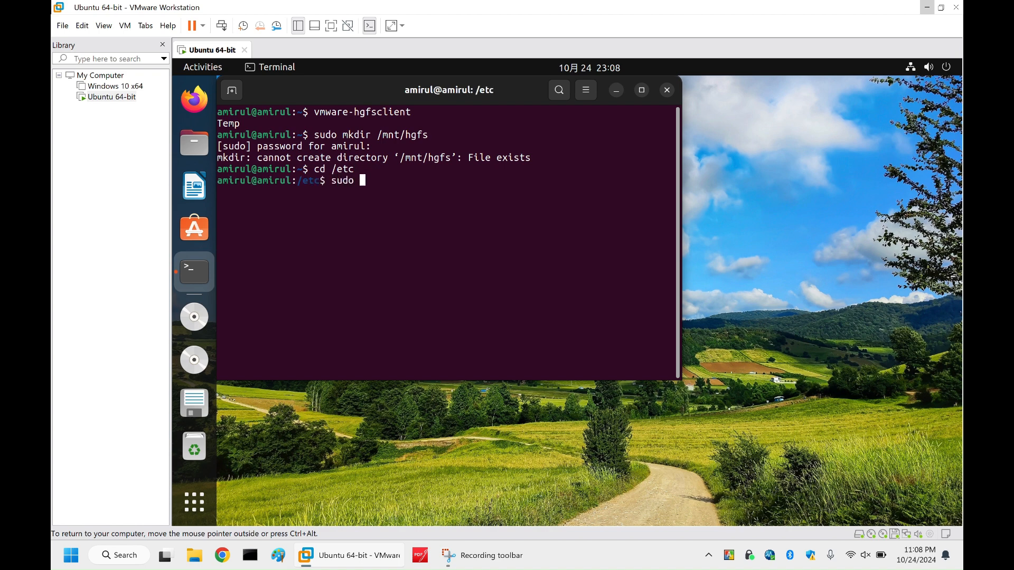
{"action": "type", "text": "gedit"}
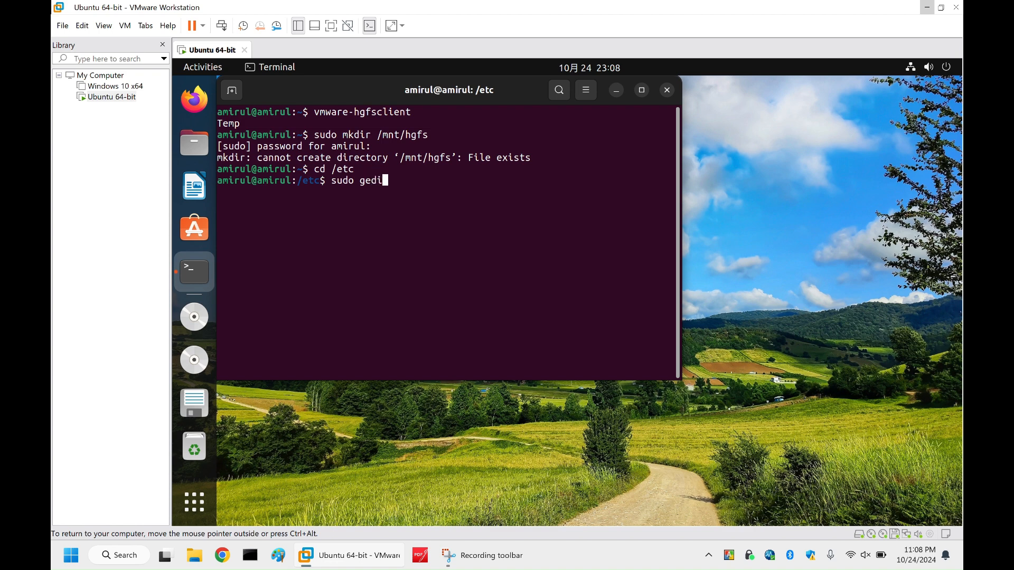
{"action": "type", "text": "fstab"}
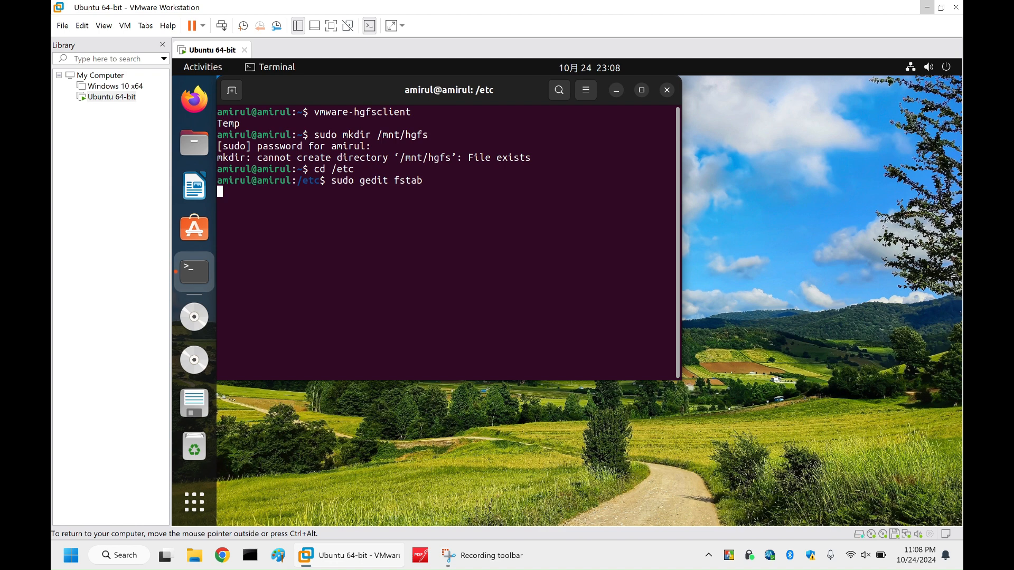
{"action": "key", "text": "Return"}
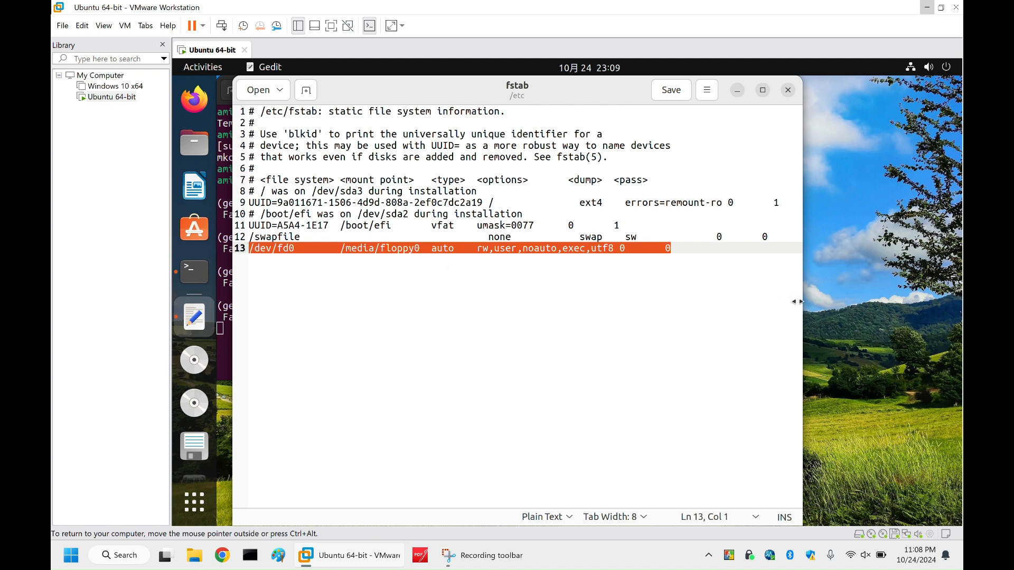
{"action": "left_click", "coordinate": [673, 247]}
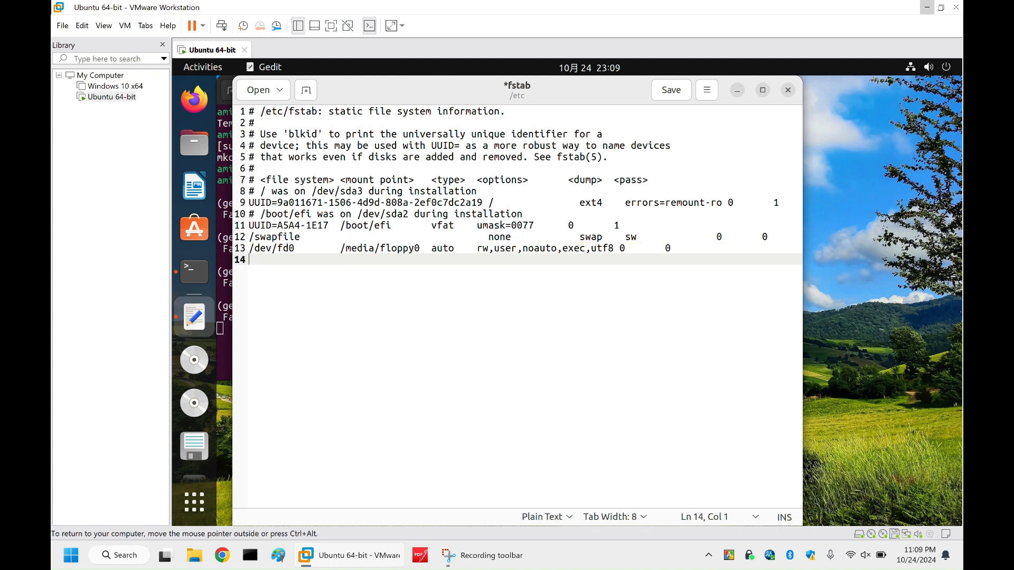
Add the fstab line 'vmhgfs-fuse /mnt/hgfs fuse defaults,allow_other 0 0' and save the file.
{"action": "type", "text": "v"}
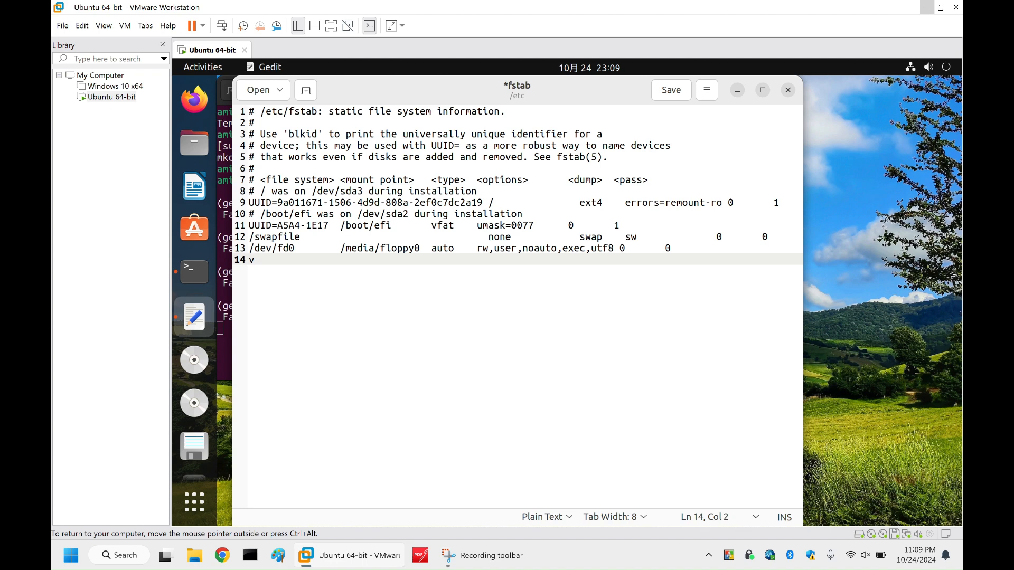
{"action": "type", "text": "mhf"}
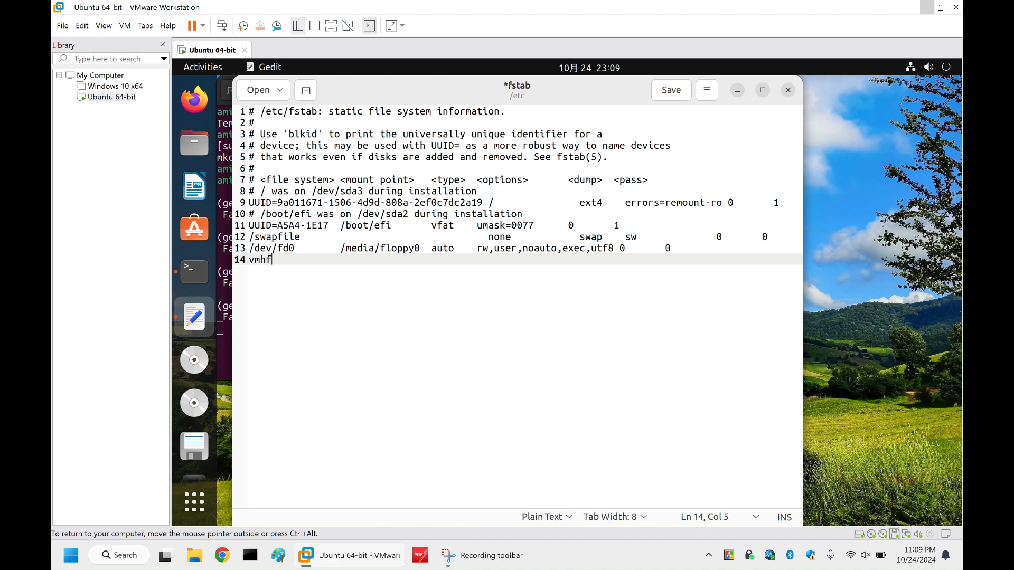
{"action": "type", "text": "g"}
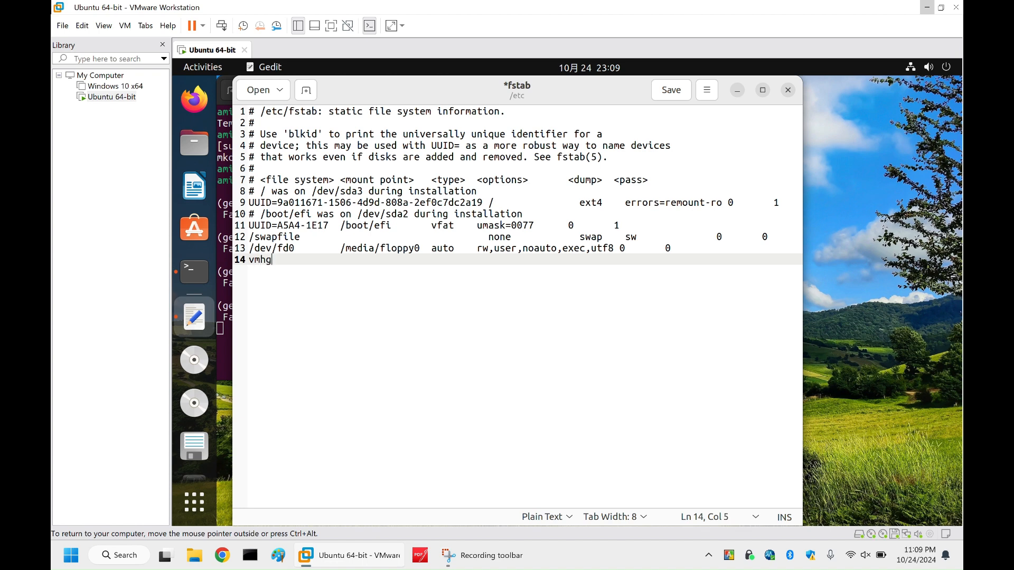
{"action": "type", "text": "fs-fuse"}
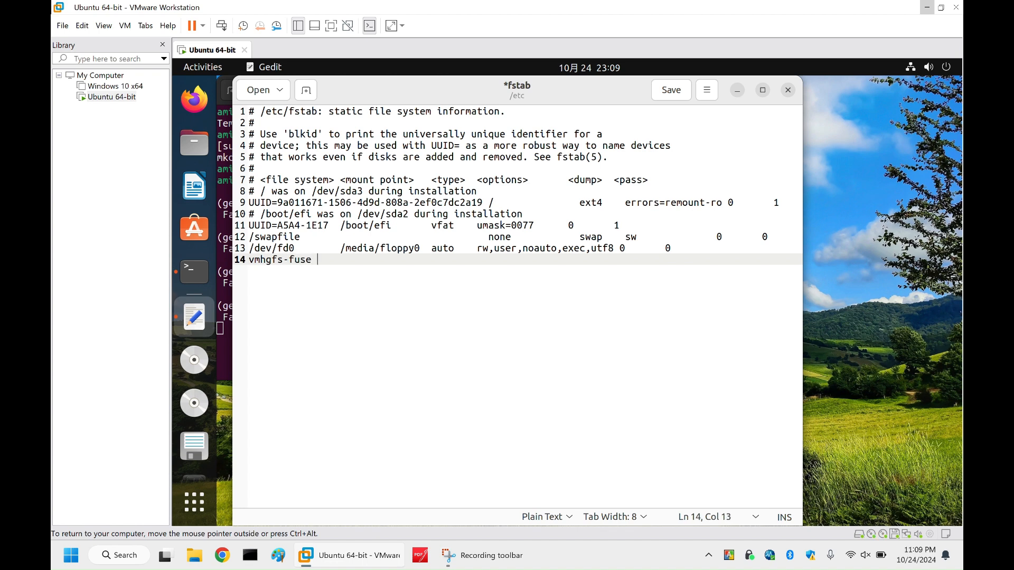
{"action": "type", "text": "/mnt"}
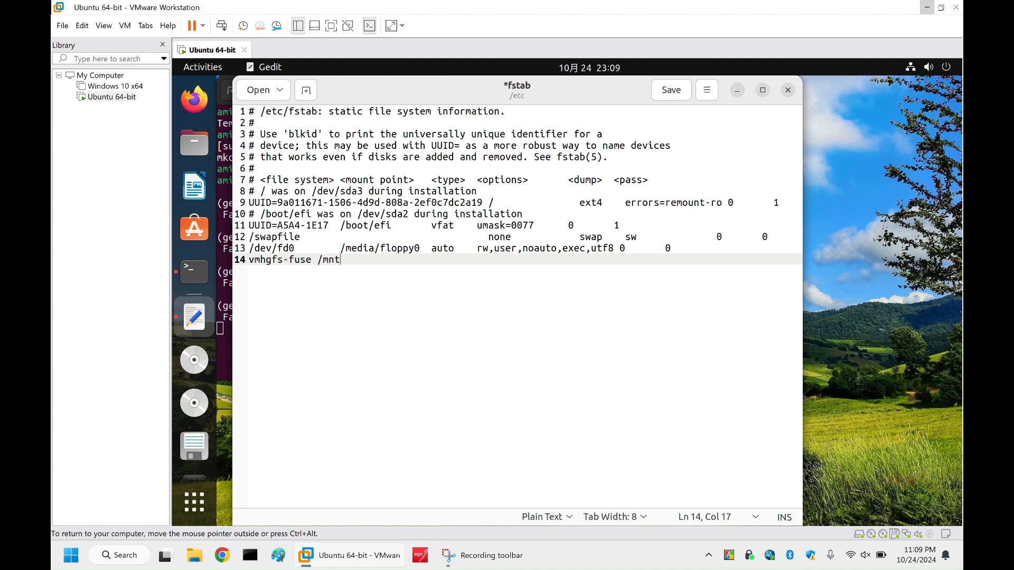
{"action": "type", "text": "/"}
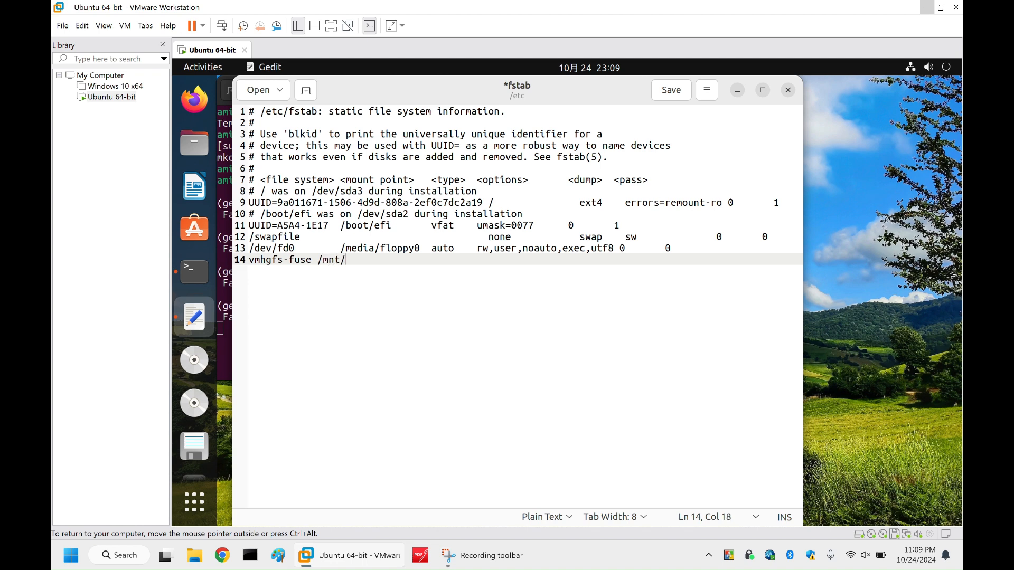
{"action": "type", "text": "hgfs"}
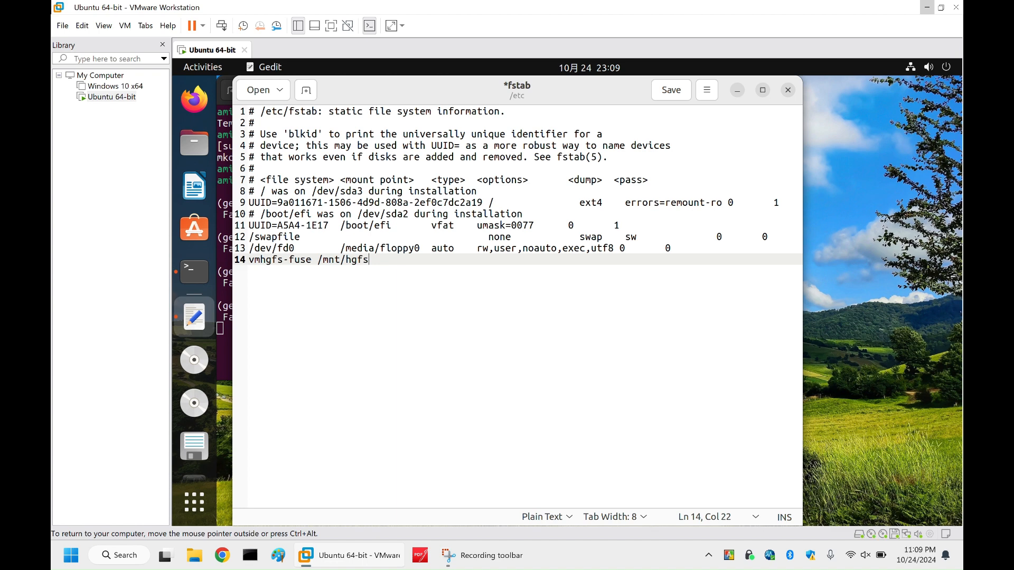
{"action": "type", "text": "fuse"}
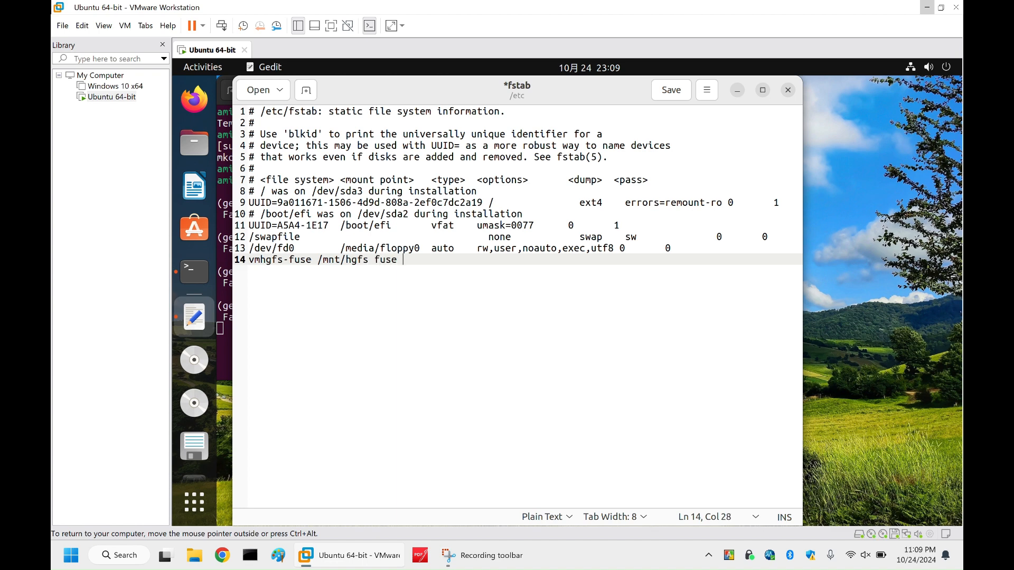
{"action": "type", "text": "defa"}
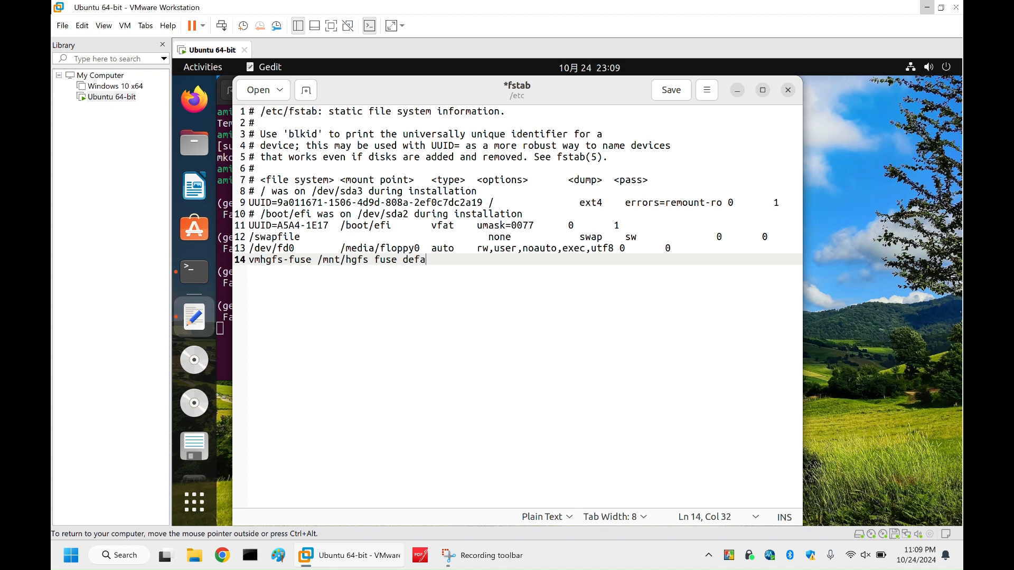
{"action": "type", "text": "ults"}
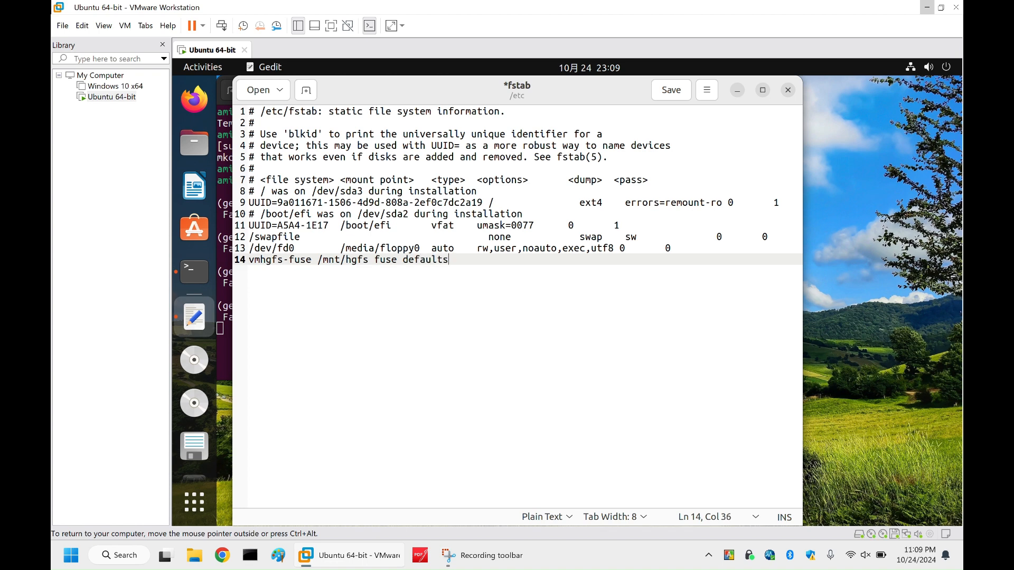
{"action": "type", "text": ",allow_"}
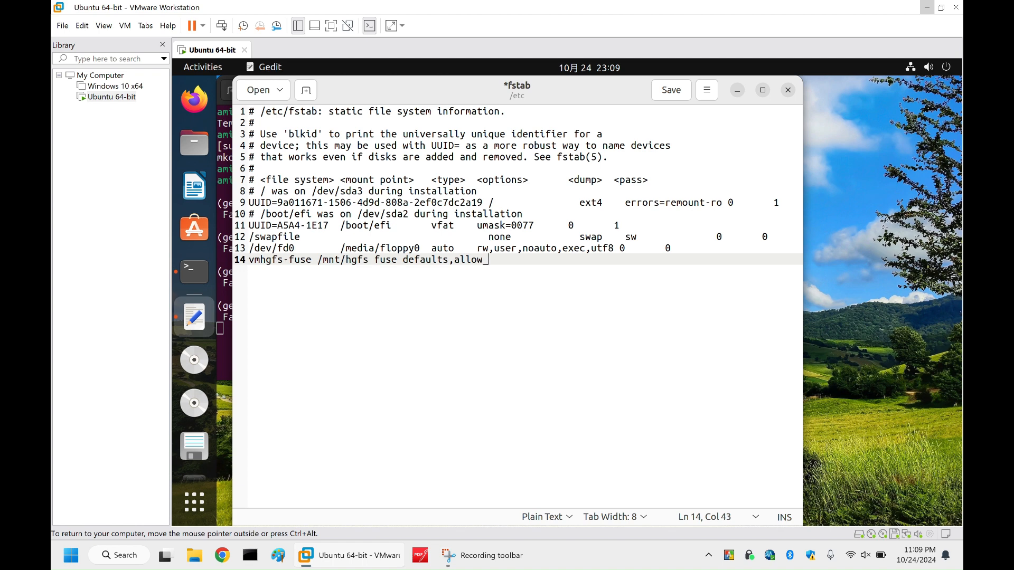
{"action": "type", "text": "other 0 0"}
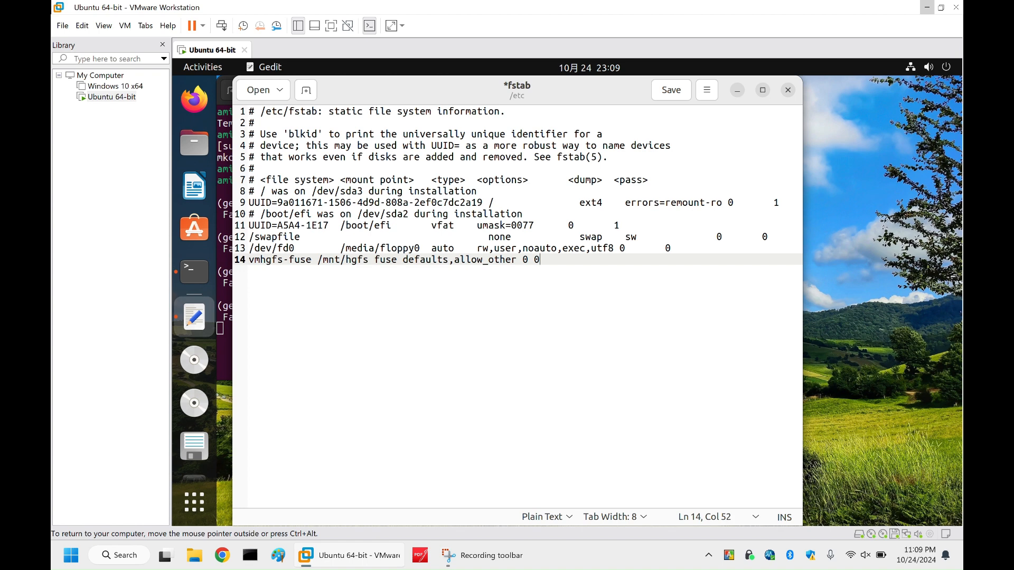
{"action": "left_click", "coordinate": [671, 89]}
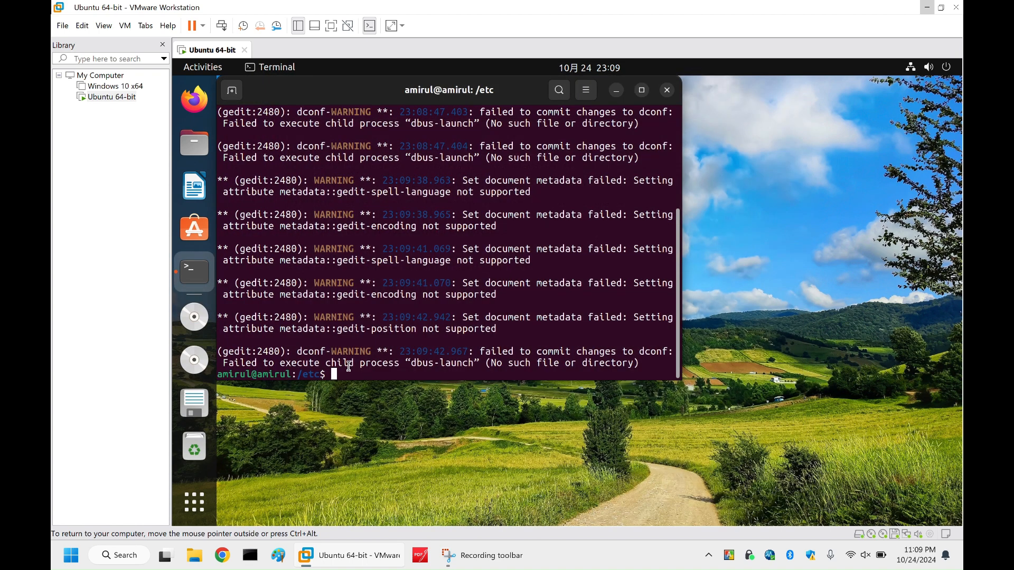
Run sudo mount -a to mount all fstab entries, then close the terminal.
{"action": "type", "text": "sudo gedit fstab"}
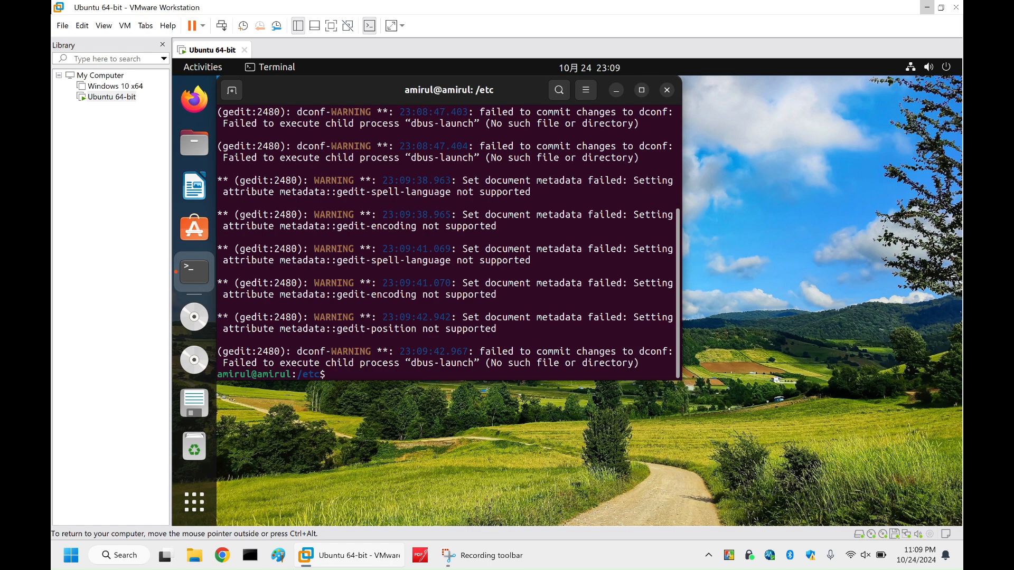
{"action": "type", "text": "sud"}
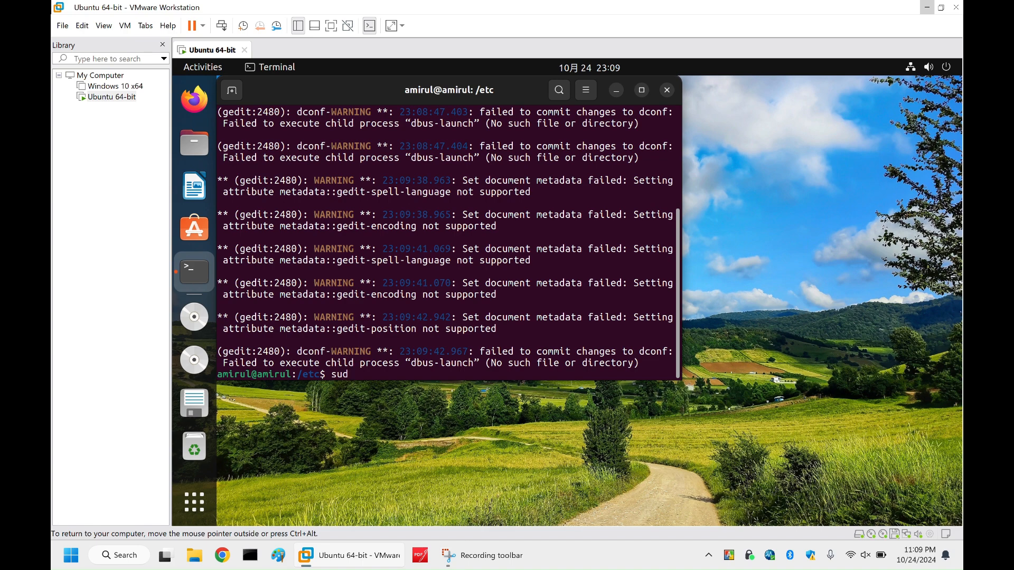
{"action": "type", "text": "o mount"}
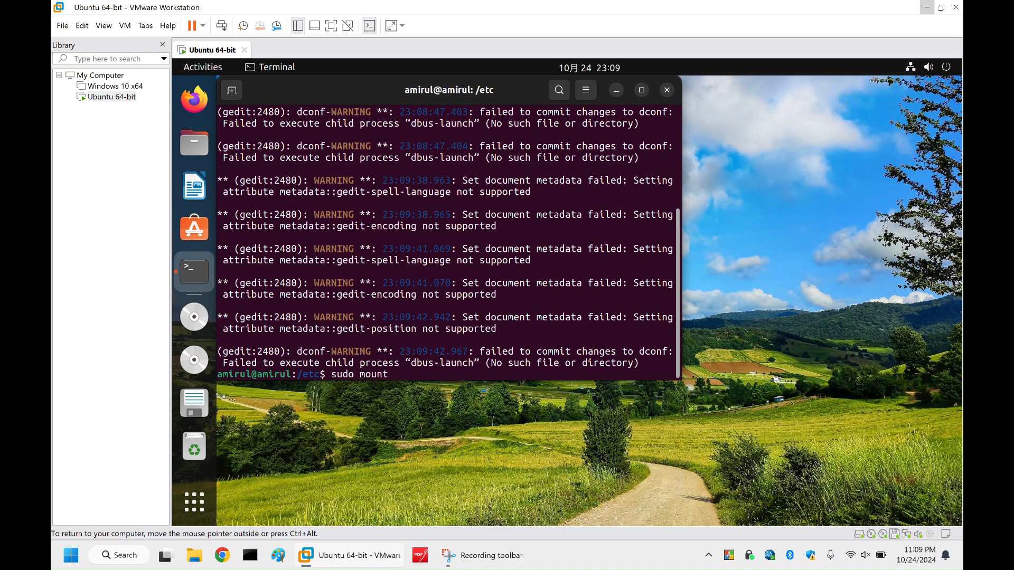
{"action": "type", "text": "-a"}
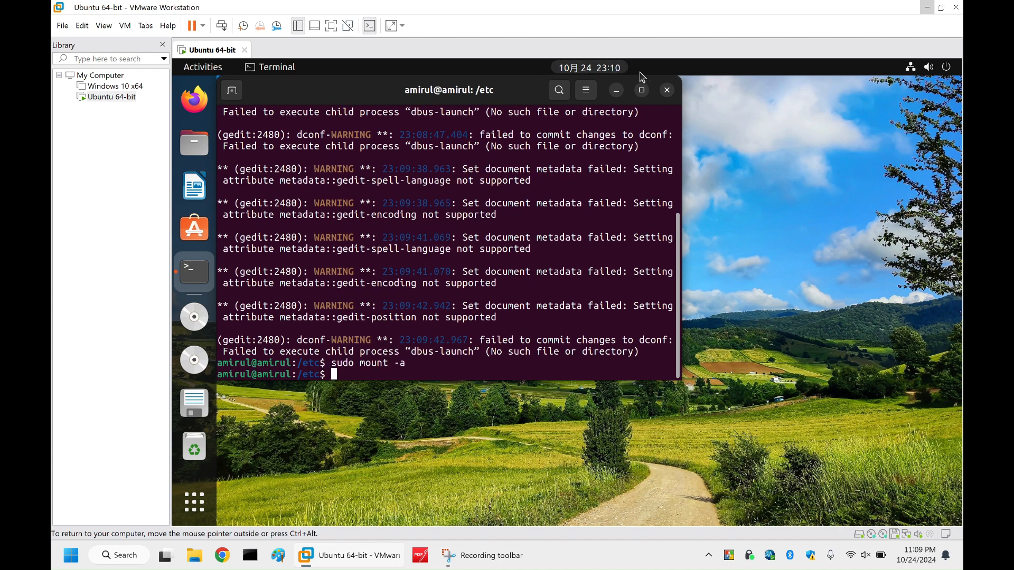
{"action": "left_click", "coordinate": [667, 90]}
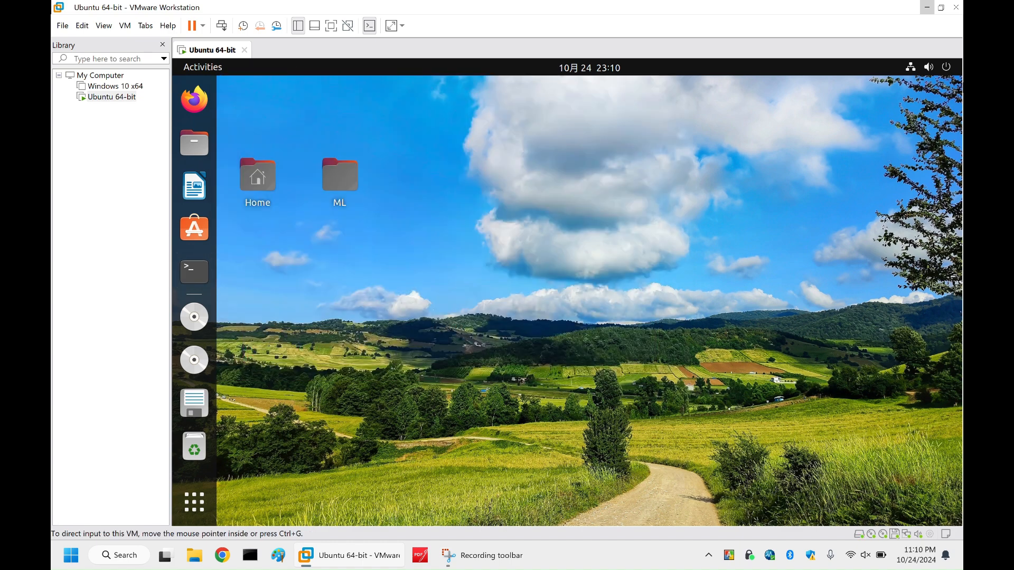
Restart the Ubuntu VM from the system menu's Power Off / Log Out options.
{"action": "left_click", "coordinate": [946, 67]}
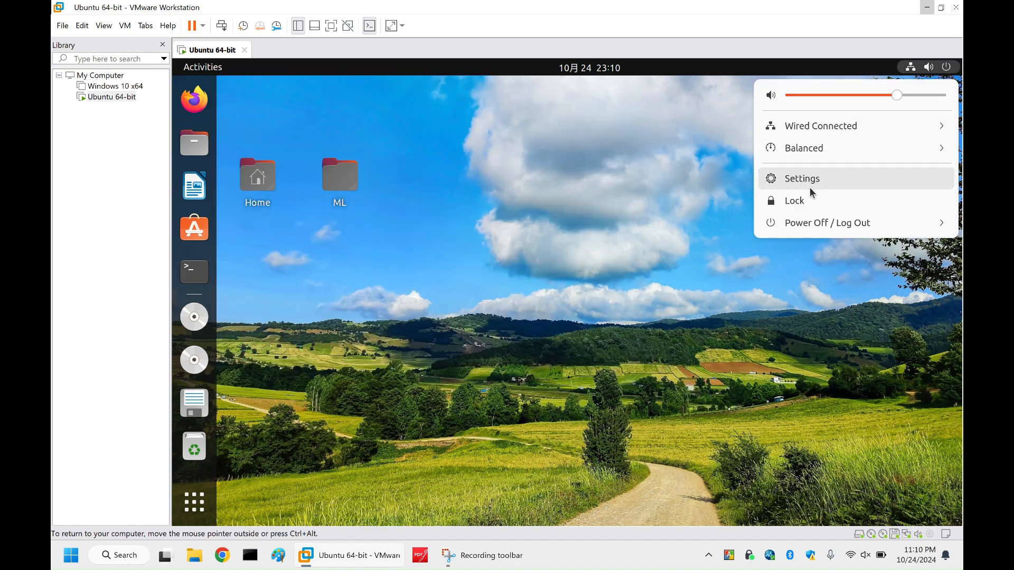
{"action": "left_click", "coordinate": [826, 223]}
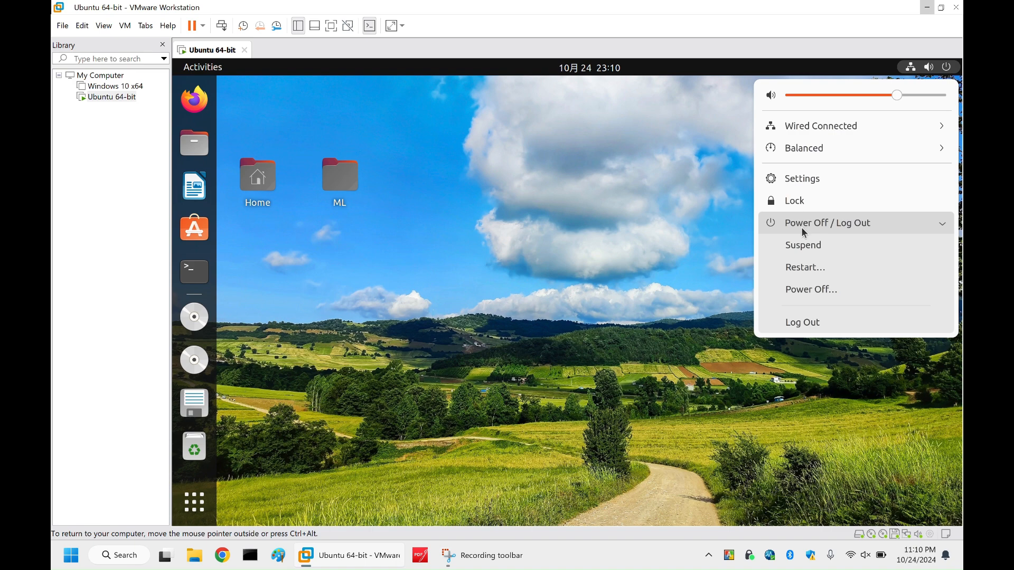
{"action": "left_click", "coordinate": [805, 267]}
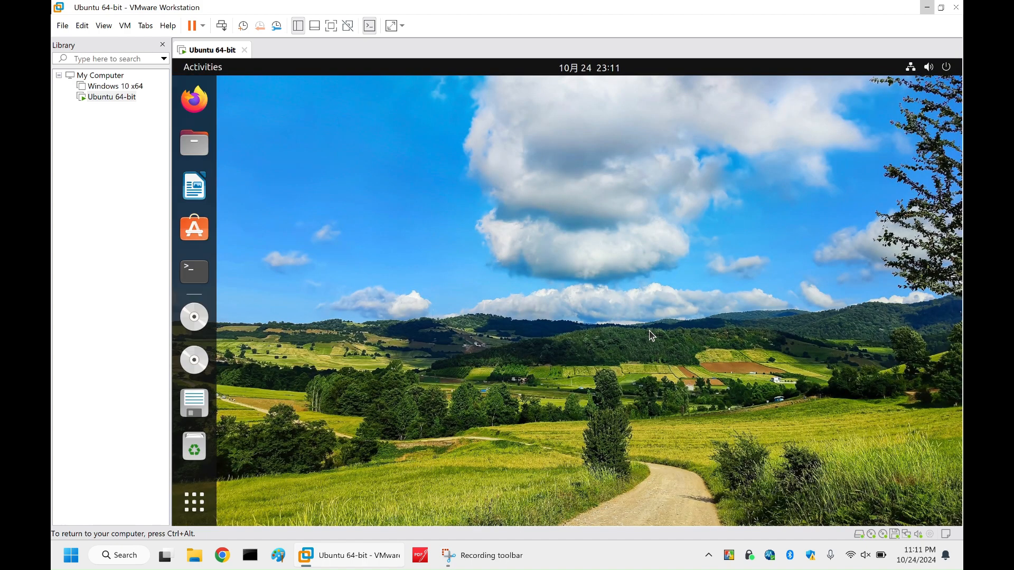
{"action": "mouse_move", "coordinate": [126, 244]}
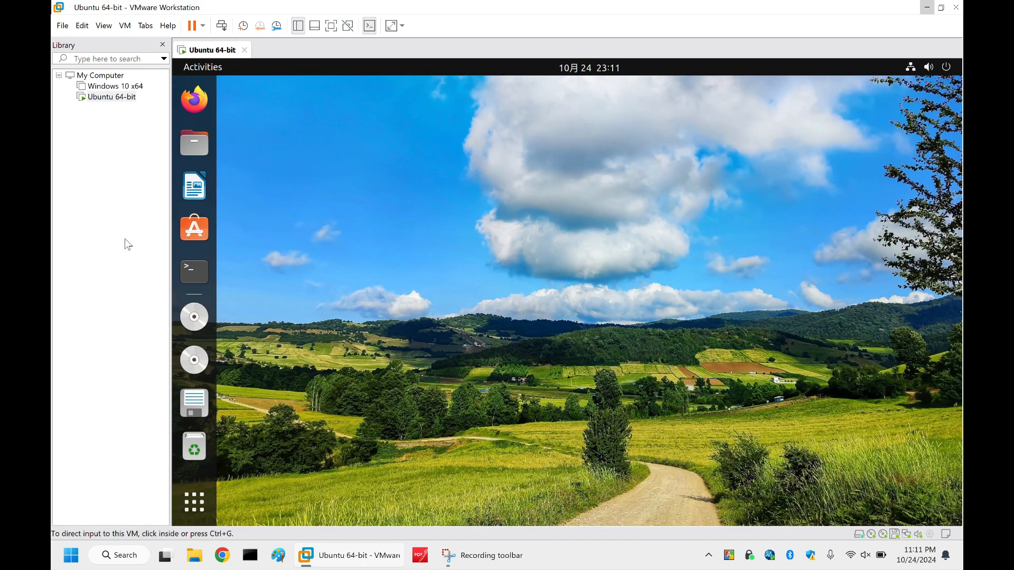
{"action": "mouse_move", "coordinate": [194, 143]}
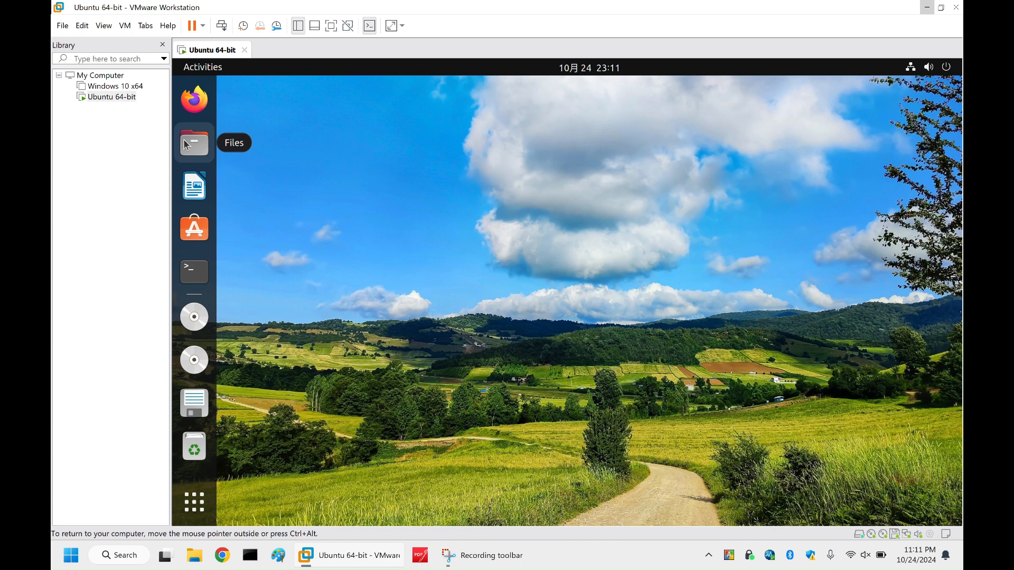
{"action": "mouse_move", "coordinate": [333, 170]}
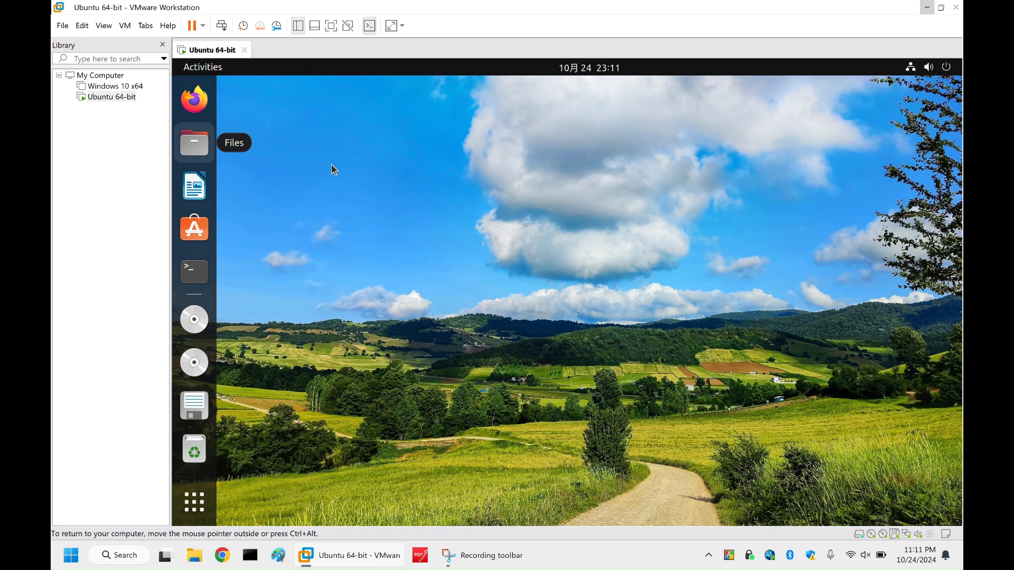
In Files, browse Computer > mnt > hgfs to see the shared Temp folder.
{"action": "left_click", "coordinate": [194, 143]}
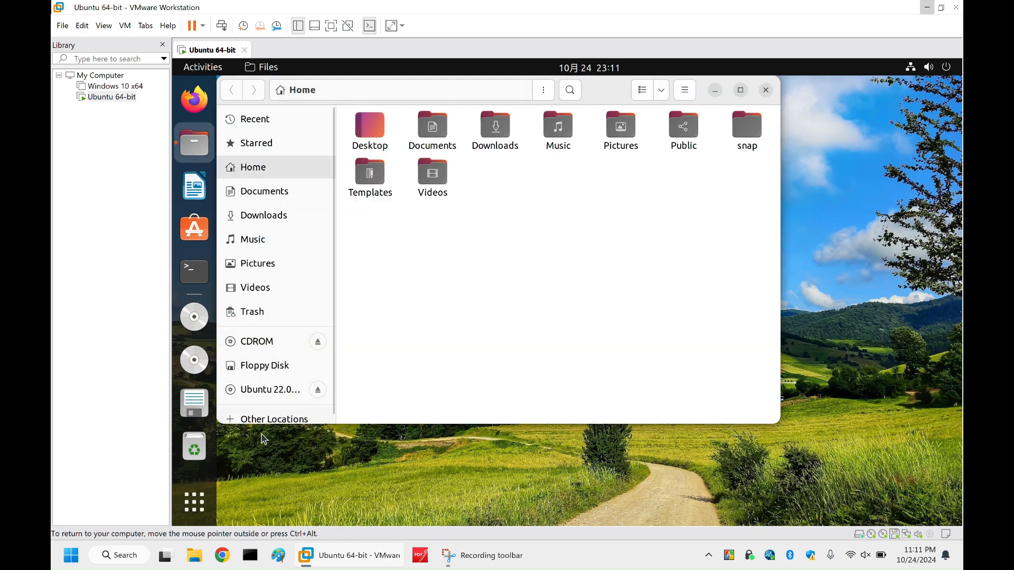
{"action": "left_click", "coordinate": [273, 420]}
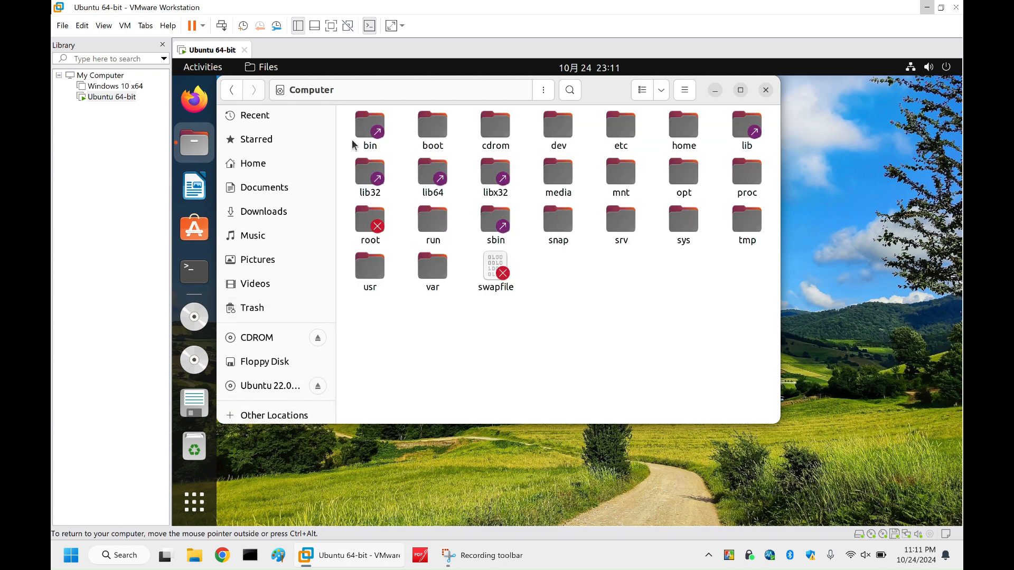
{"action": "mouse_move", "coordinate": [640, 184]}
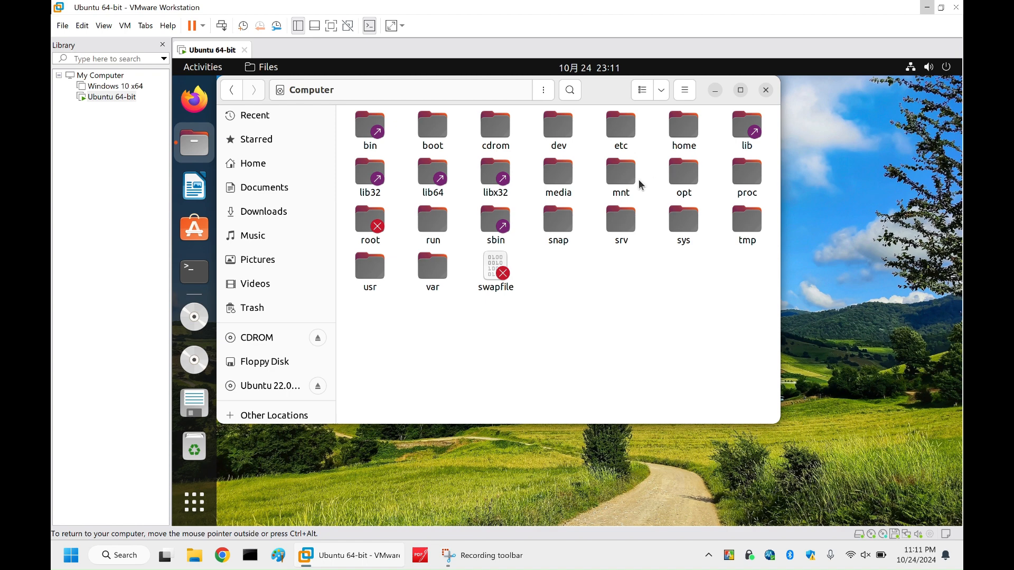
{"action": "double_click", "coordinate": [620, 178]}
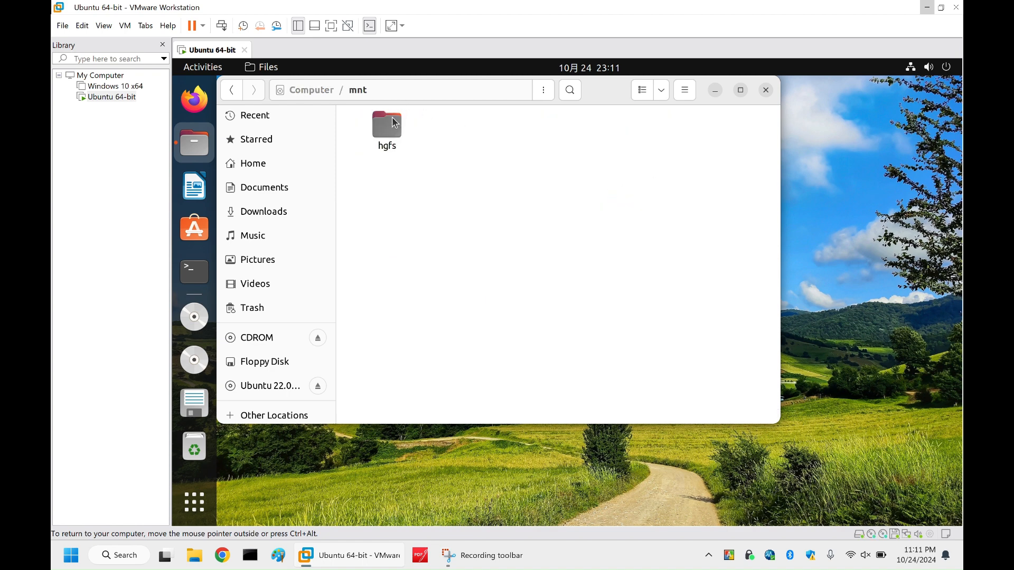
{"action": "double_click", "coordinate": [386, 123]}
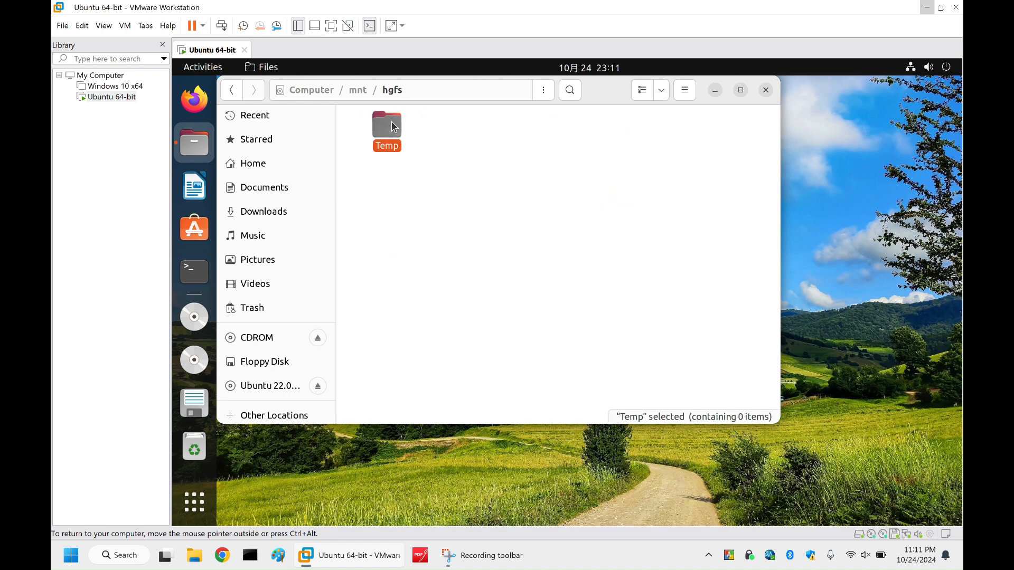